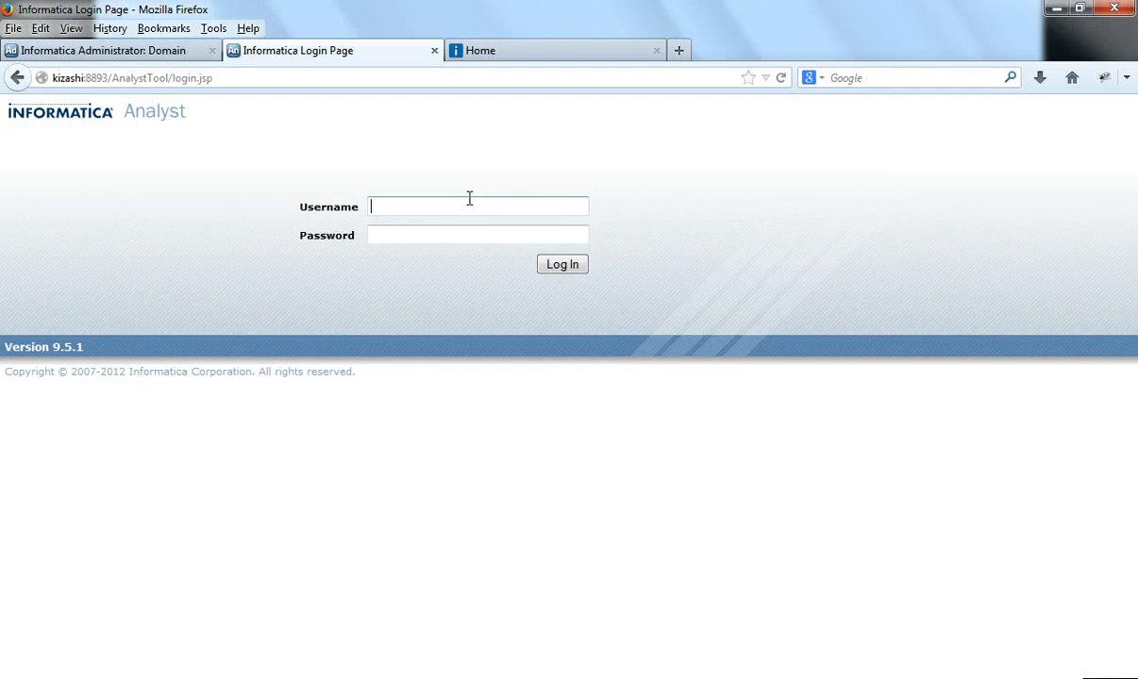
# - Log in to Informatica Analyst with the Administrator username and password
pyautogui.write('Administrator')
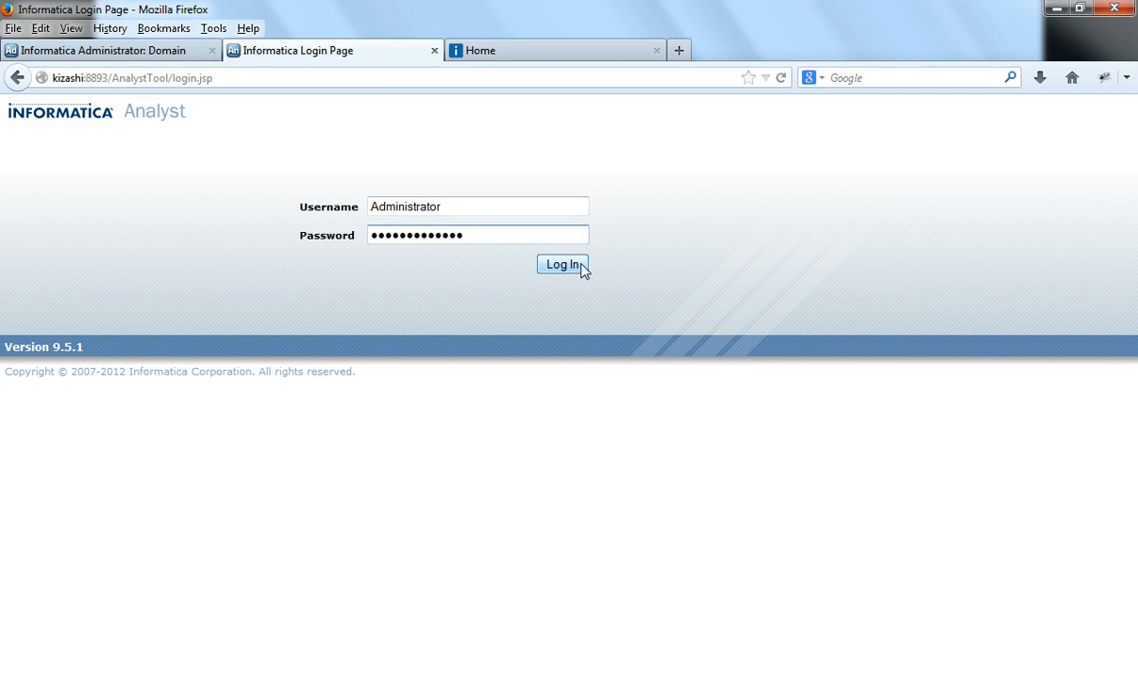
pyautogui.click(562, 265)
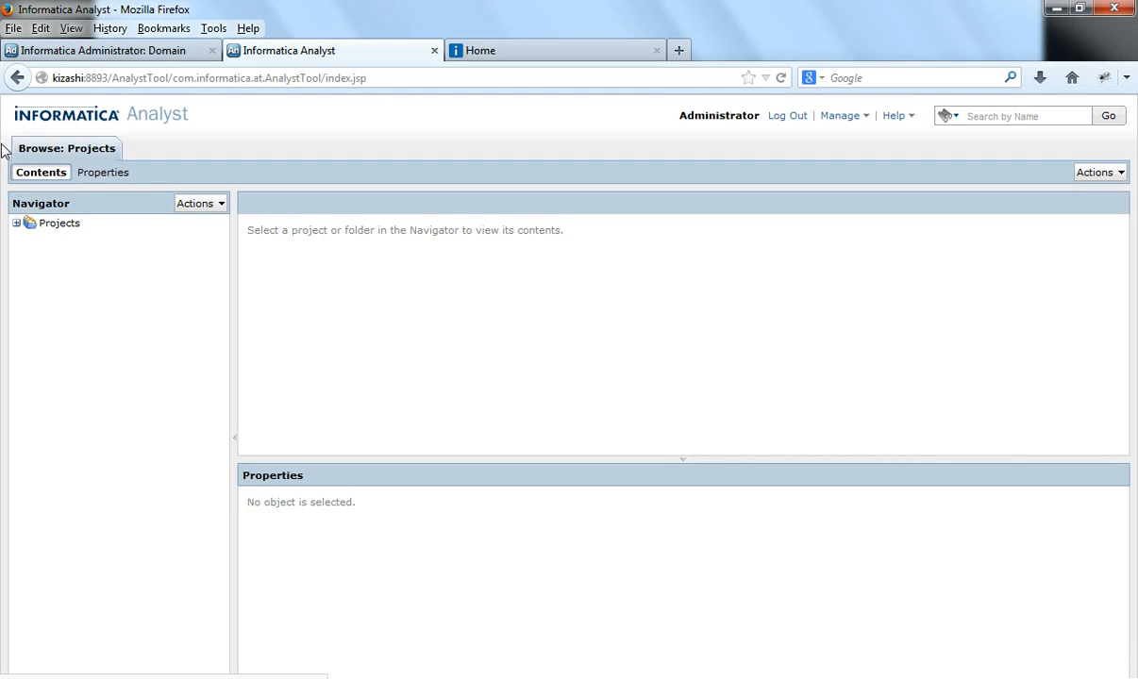
# - Add folder 'MyFolder' with description 'Demo' under the Informatica project
pyautogui.click(17, 222)
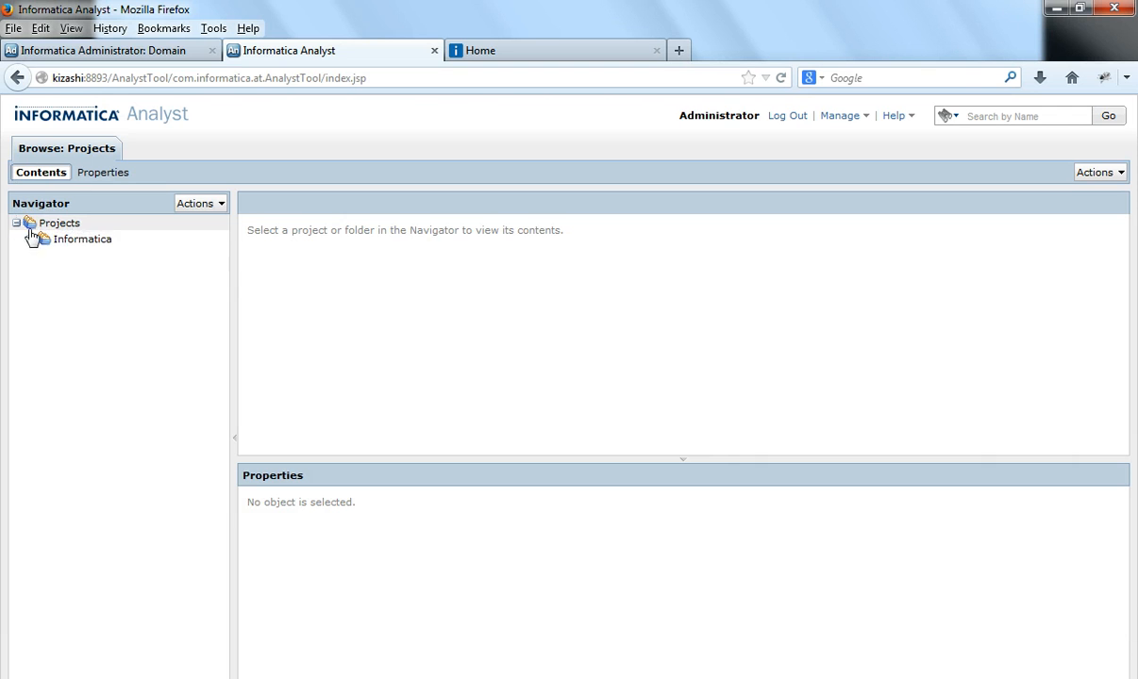
pyautogui.click(82, 238)
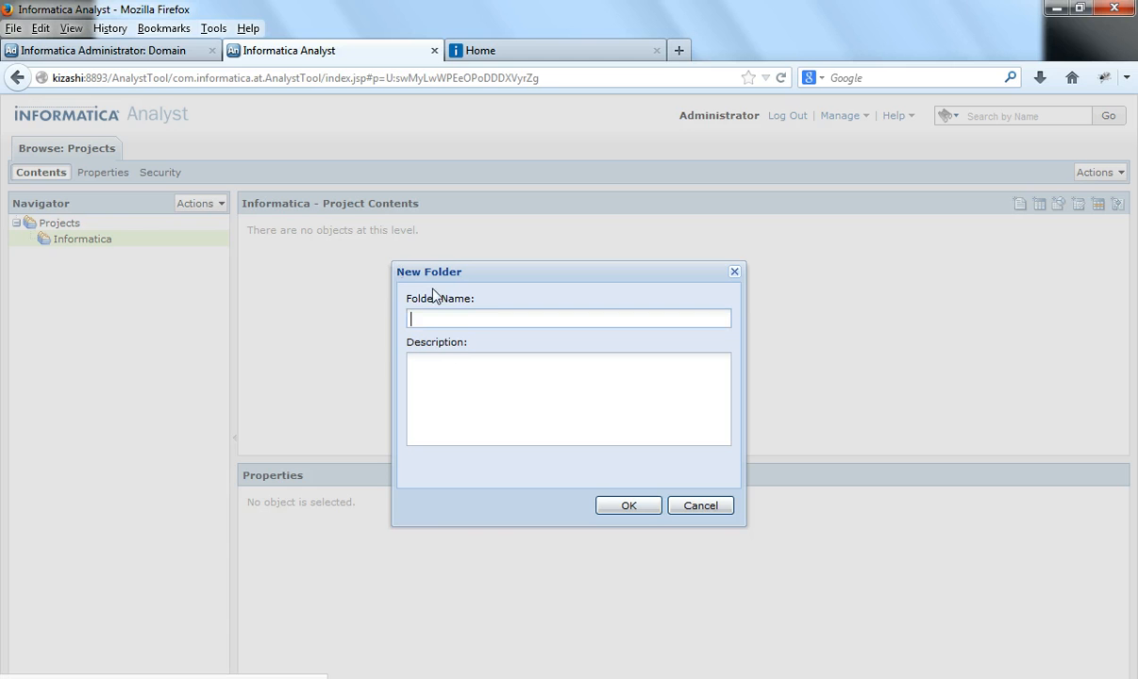
pyautogui.write('MyFolde')
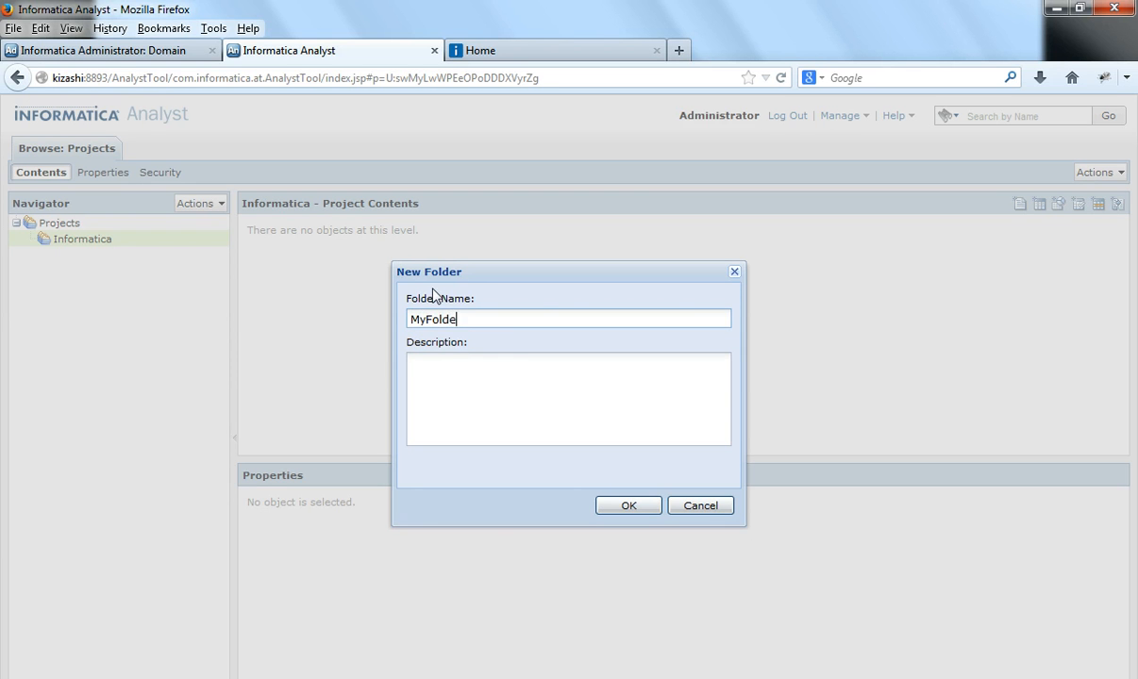
pyautogui.write('Demo')
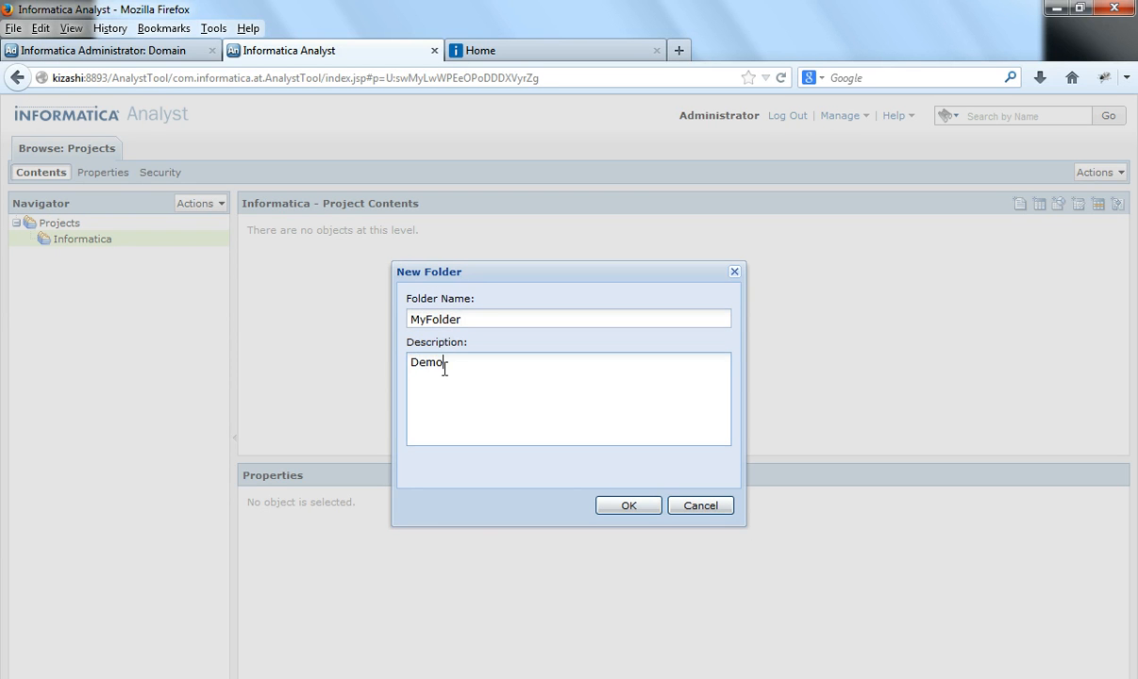
pyautogui.click(627, 505)
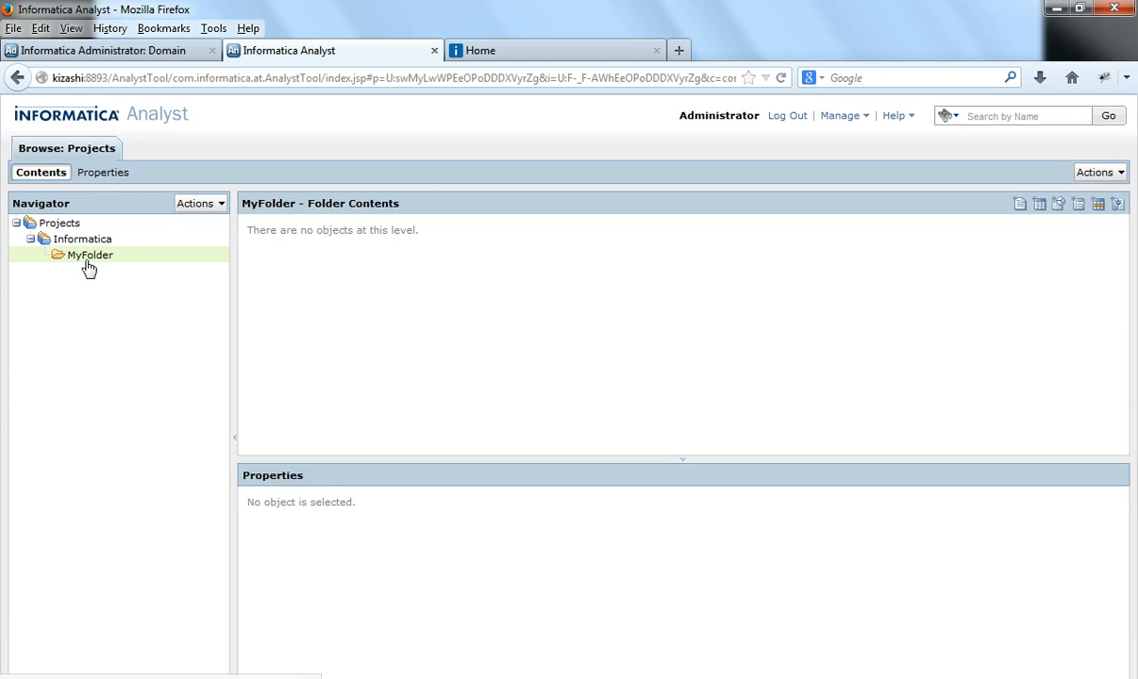
pyautogui.moveTo(1019, 204)
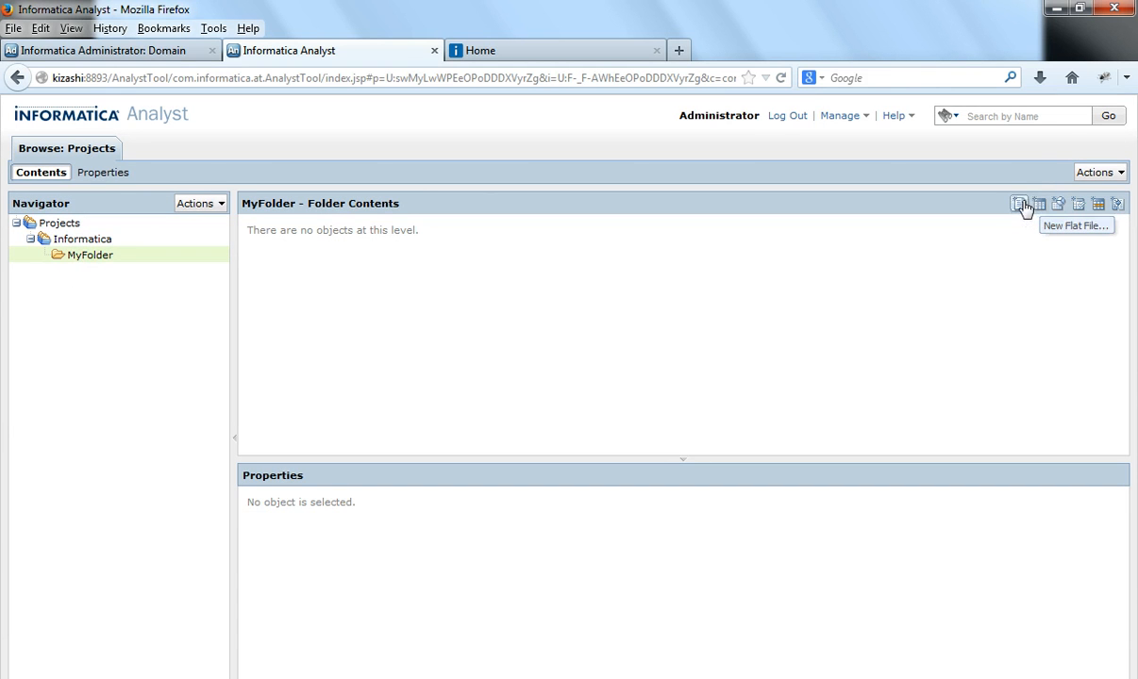
# - Start a new flat file and choose Table.txt from the Desktop to upload
pyautogui.click(1019, 204)
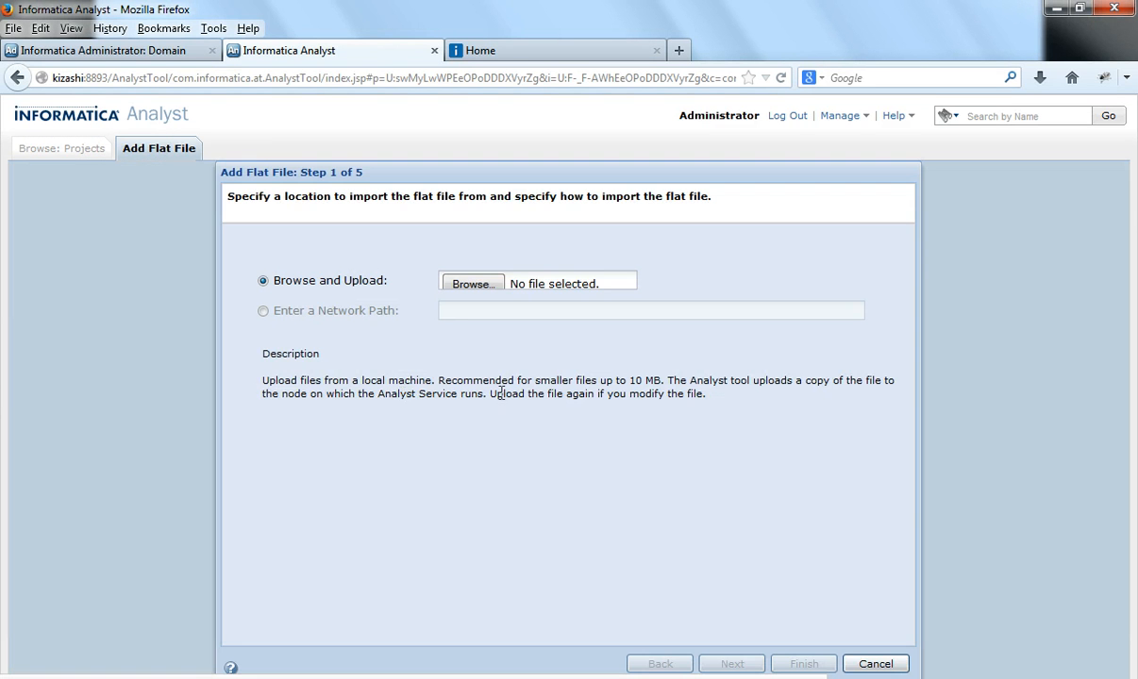
pyautogui.moveTo(330, 304)
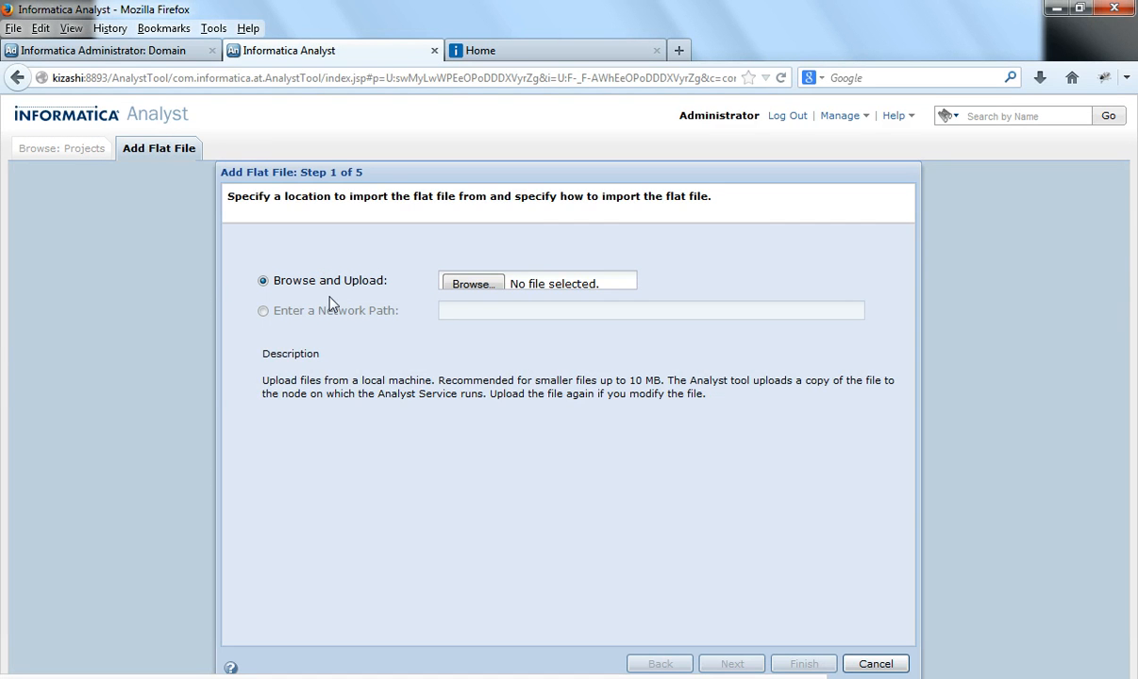
pyautogui.moveTo(347, 312)
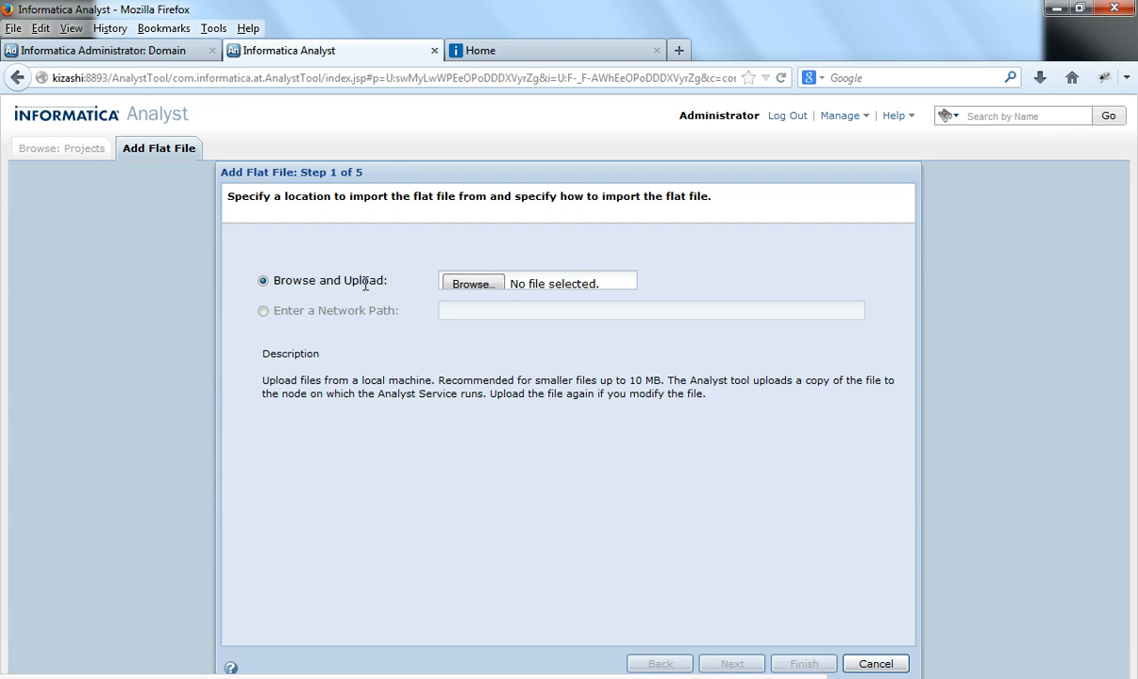
pyautogui.moveTo(366, 286)
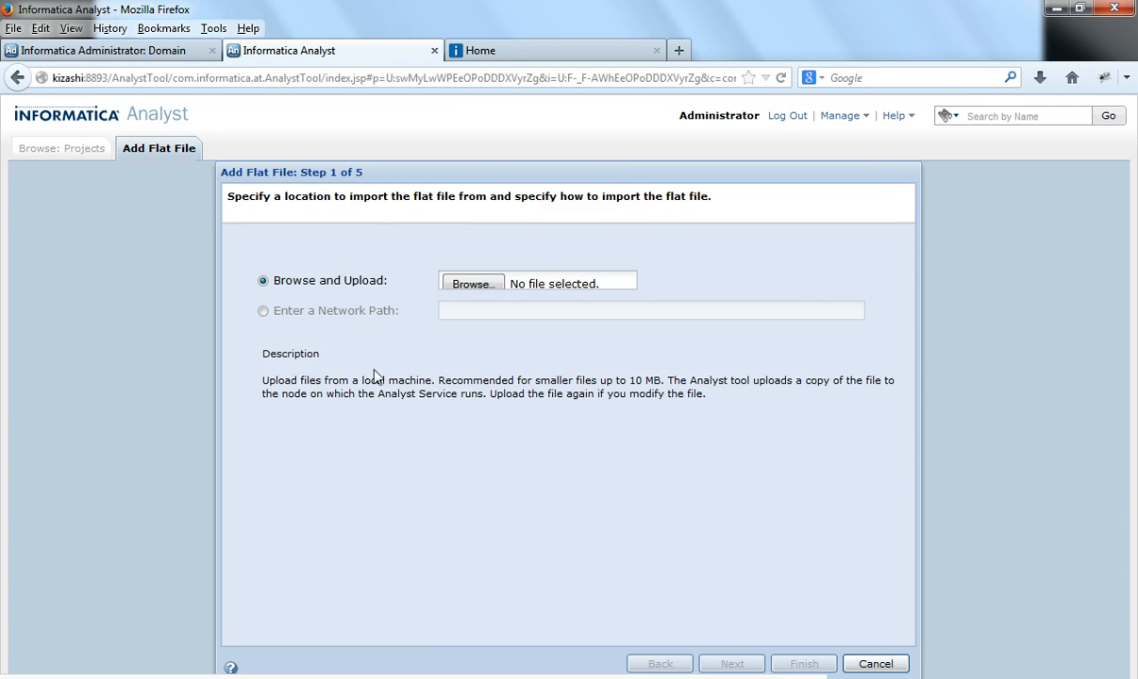
pyautogui.moveTo(486, 337)
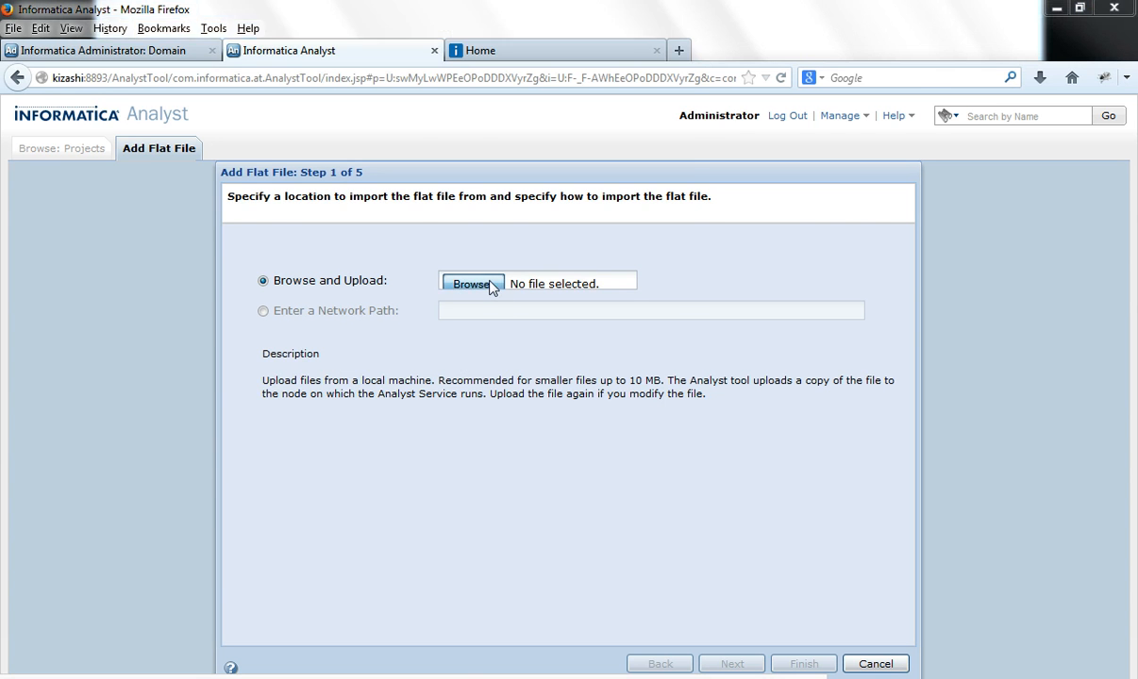
pyautogui.click(470, 284)
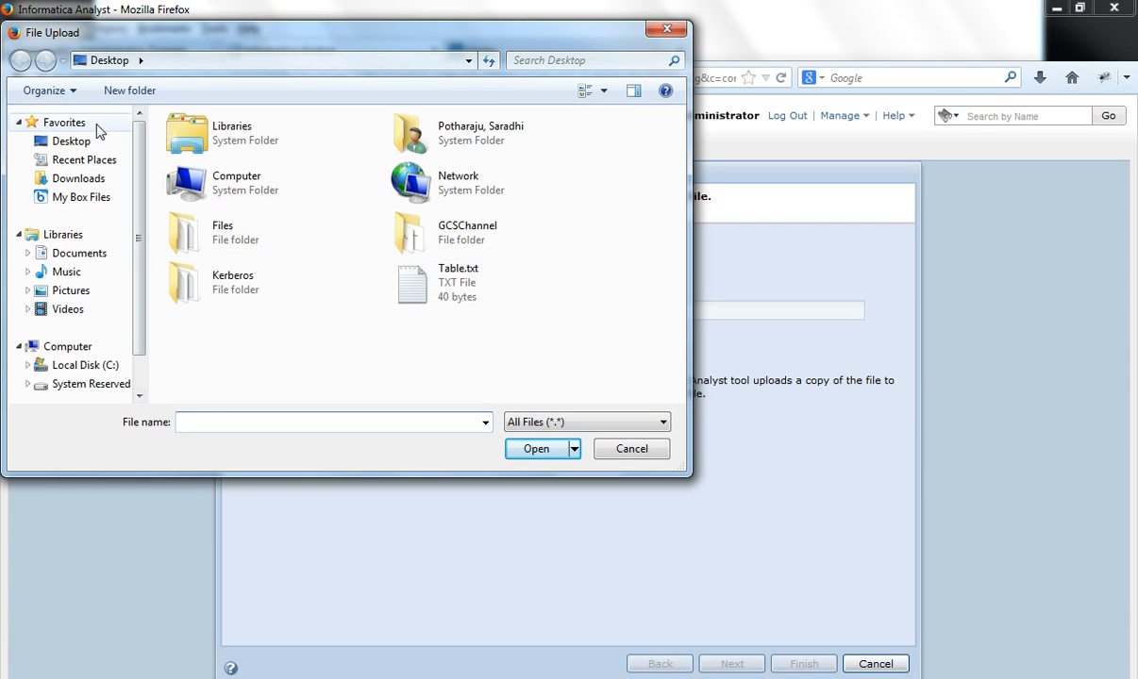
pyautogui.click(458, 282)
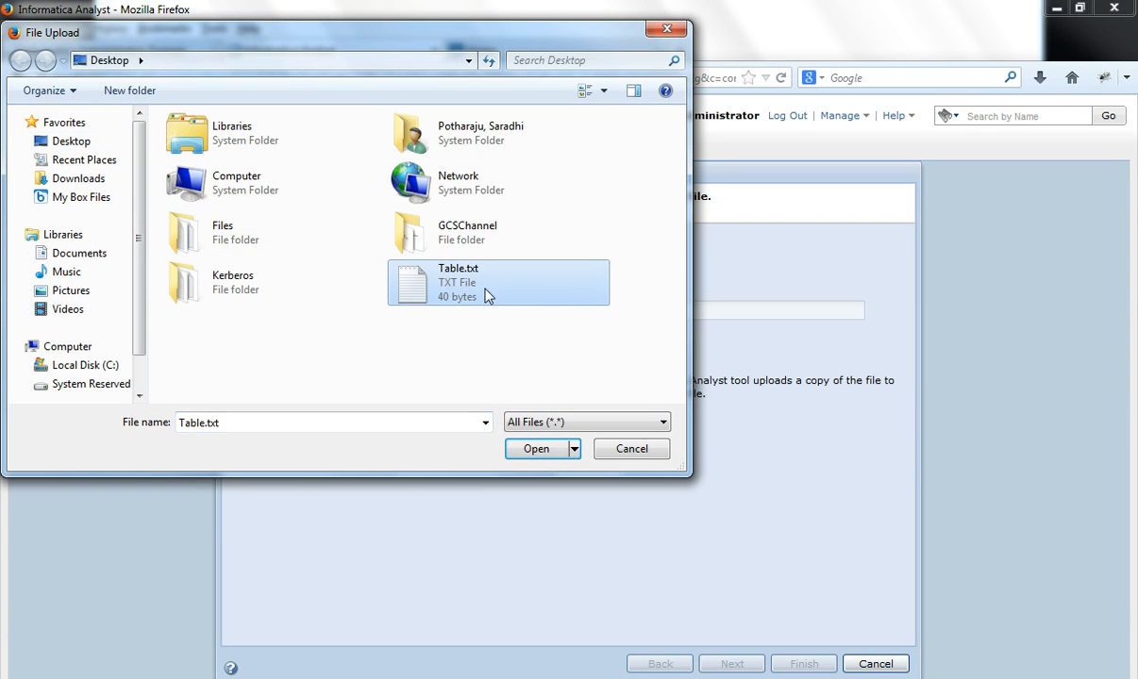
pyautogui.click(536, 448)
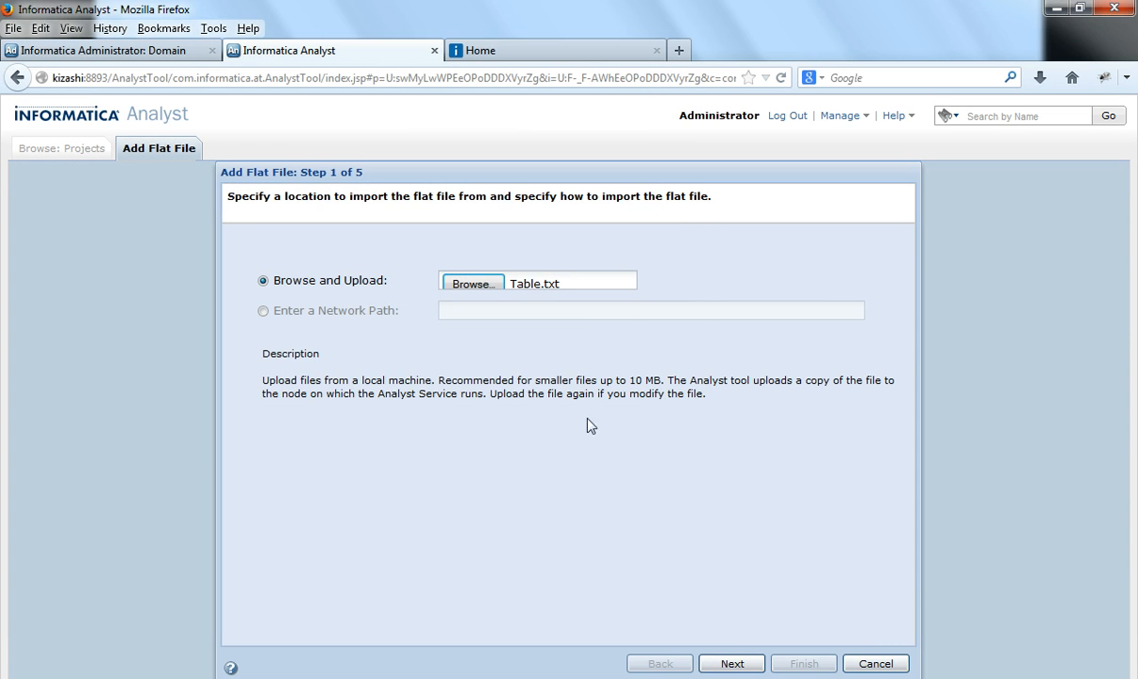
# - Advance the Add Flat File wizard to step 2, keeping Delimited as import type
pyautogui.click(731, 663)
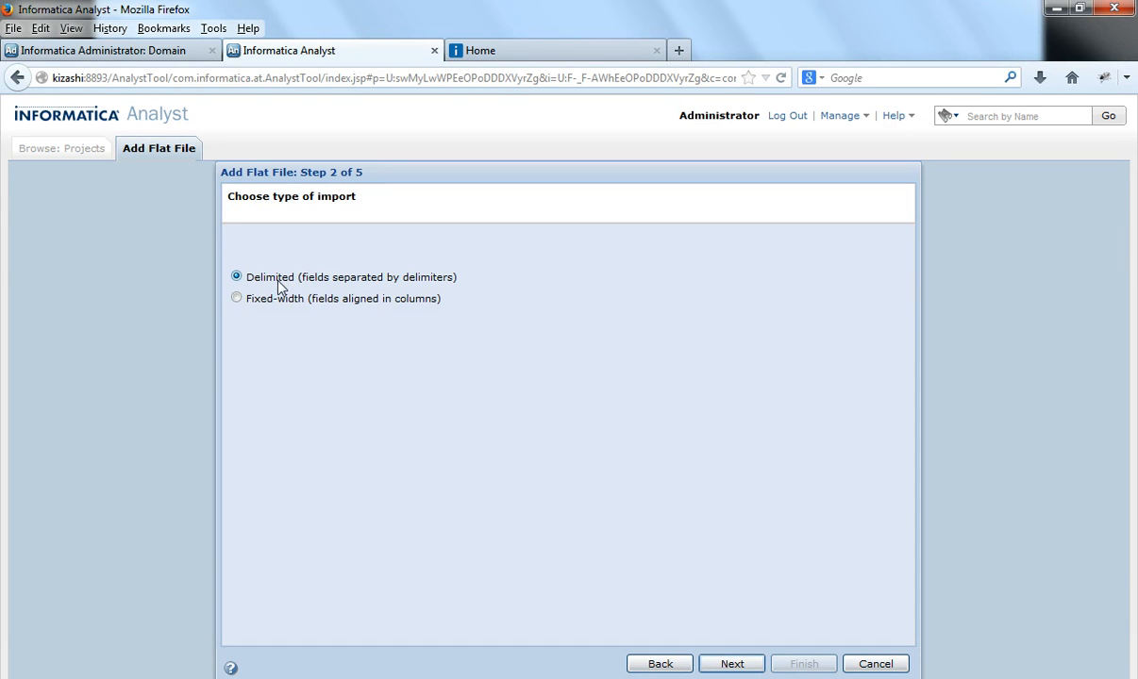
pyautogui.moveTo(714, 606)
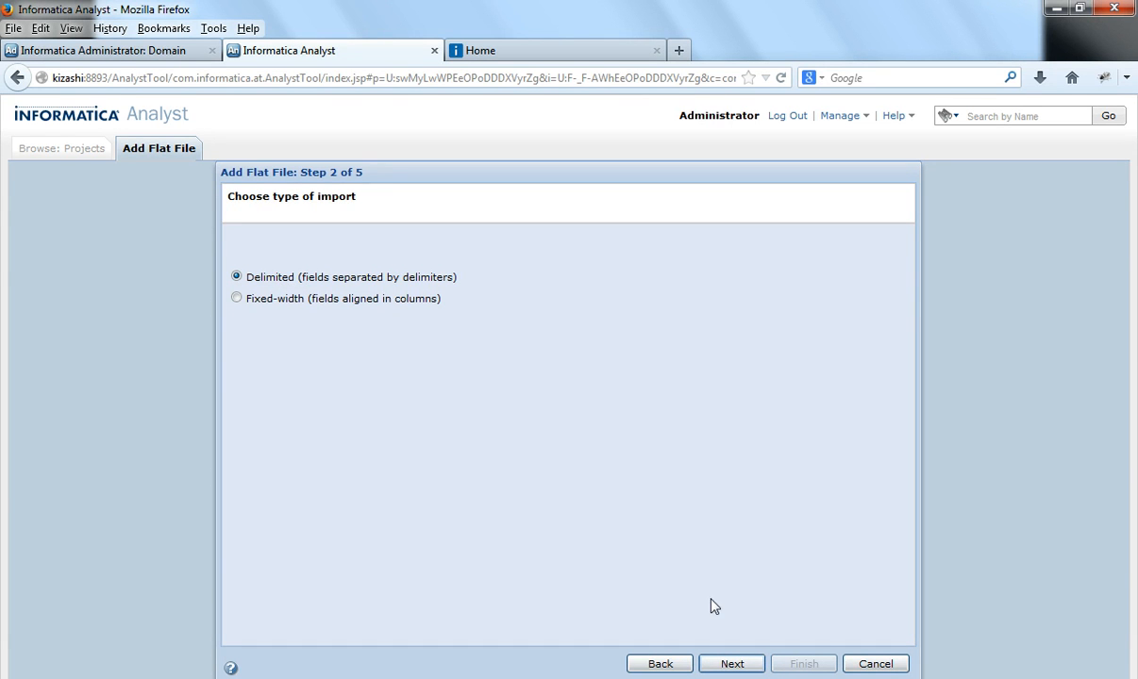
pyautogui.moveTo(248, 304)
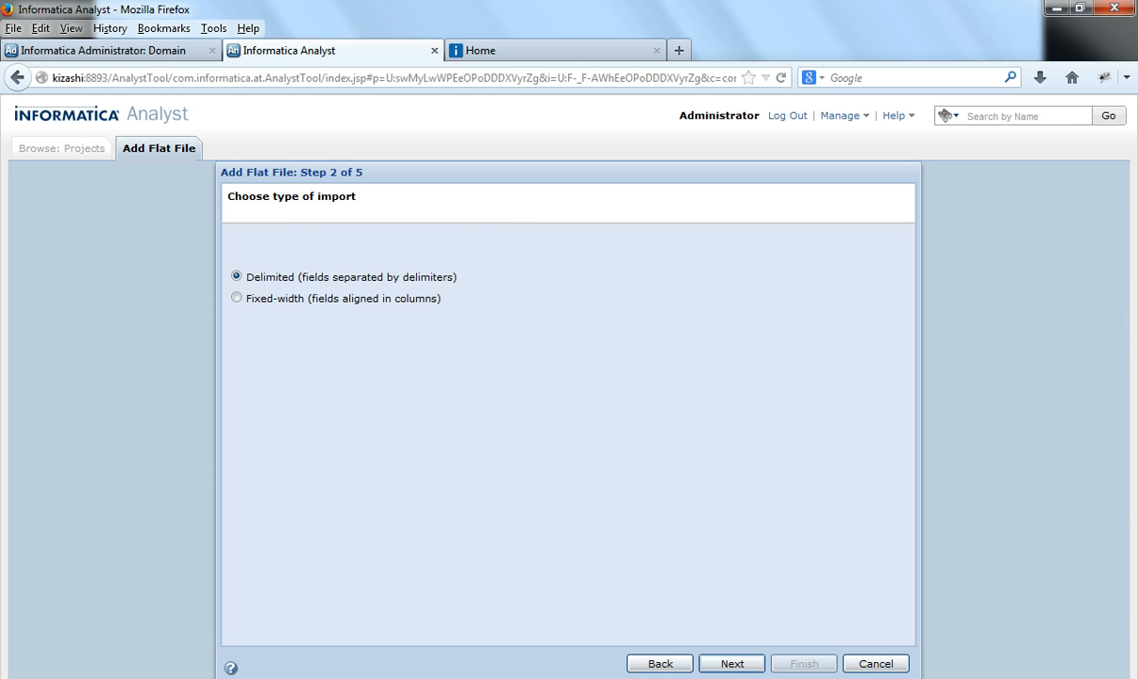
# - Go to the delimited format step and keep MS Windows Latin 1 as the code page
pyautogui.click(731, 664)
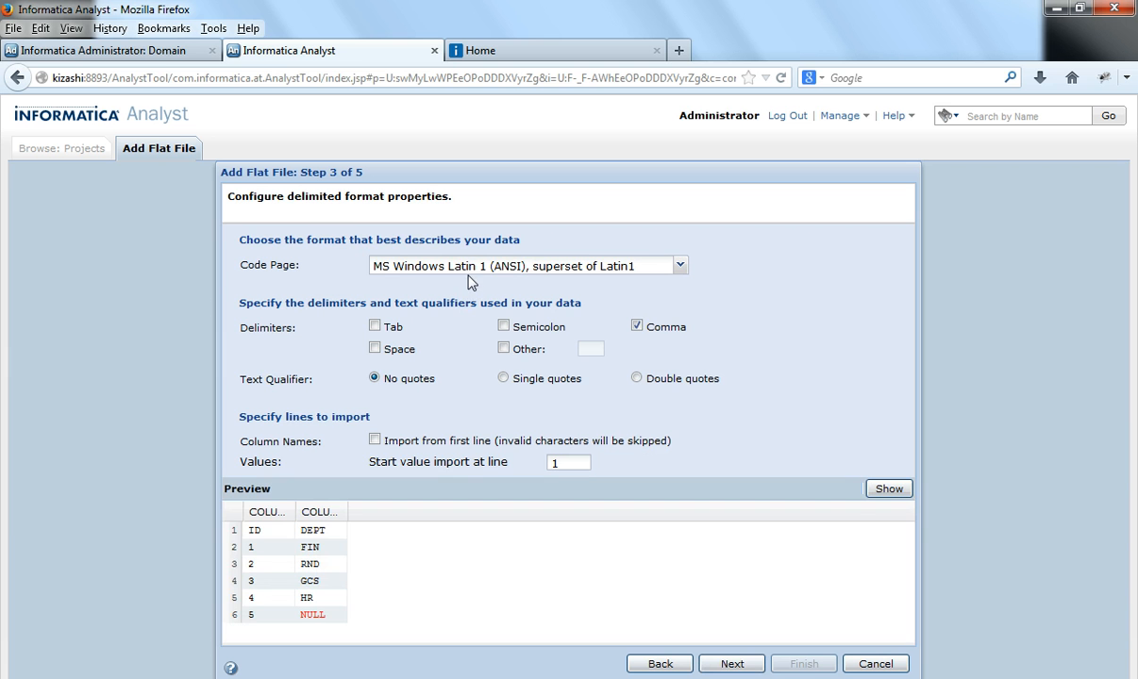
pyautogui.moveTo(484, 271)
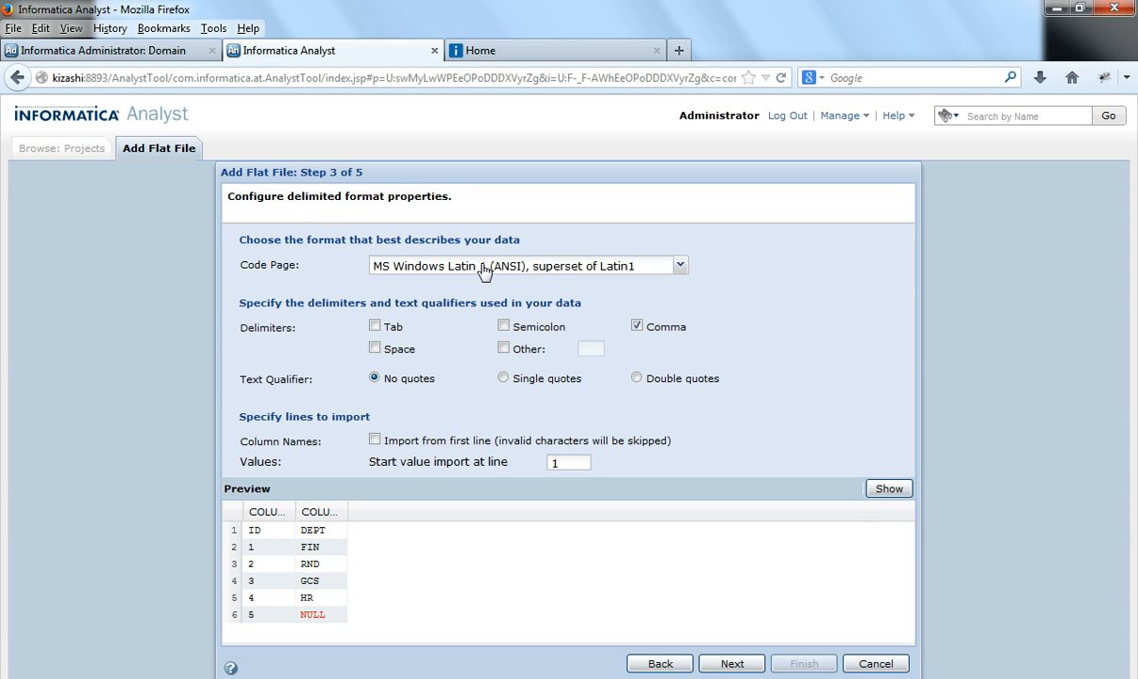
pyautogui.click(678, 265)
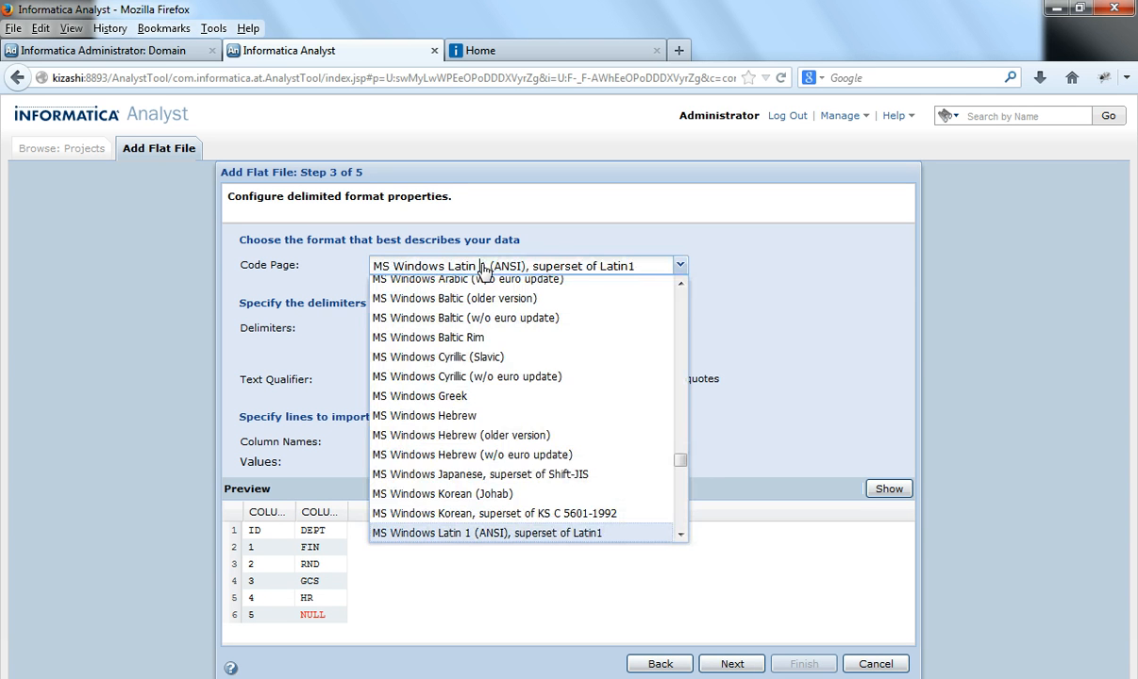
pyautogui.click(487, 533)
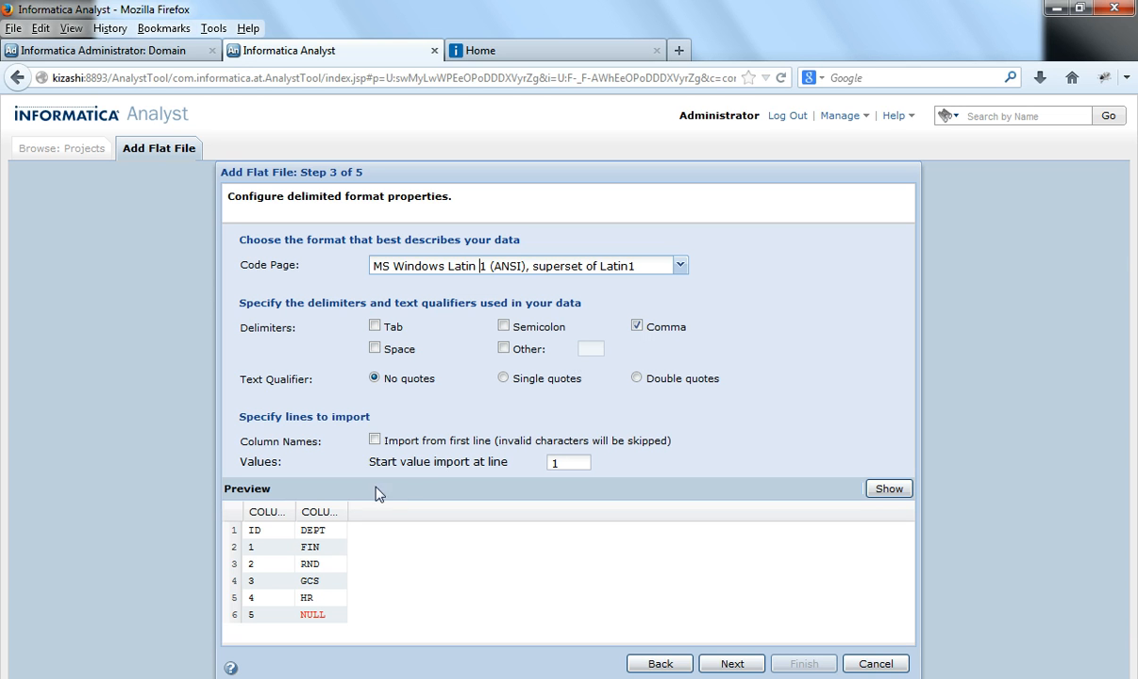
pyautogui.moveTo(322, 559)
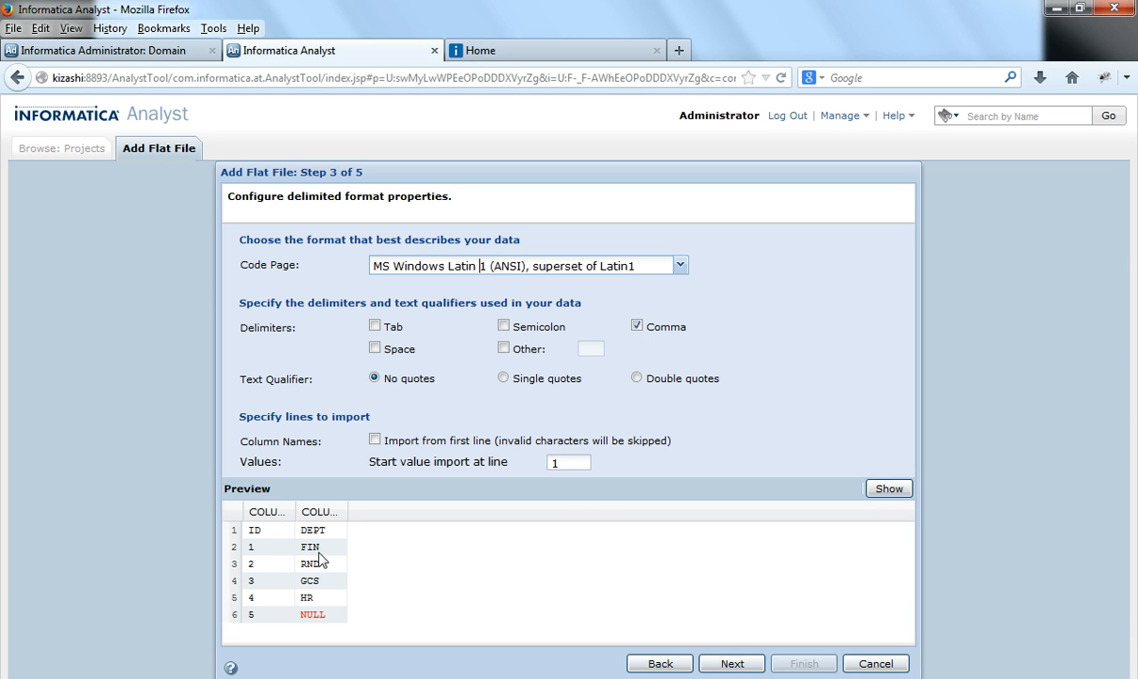
pyautogui.moveTo(297, 558)
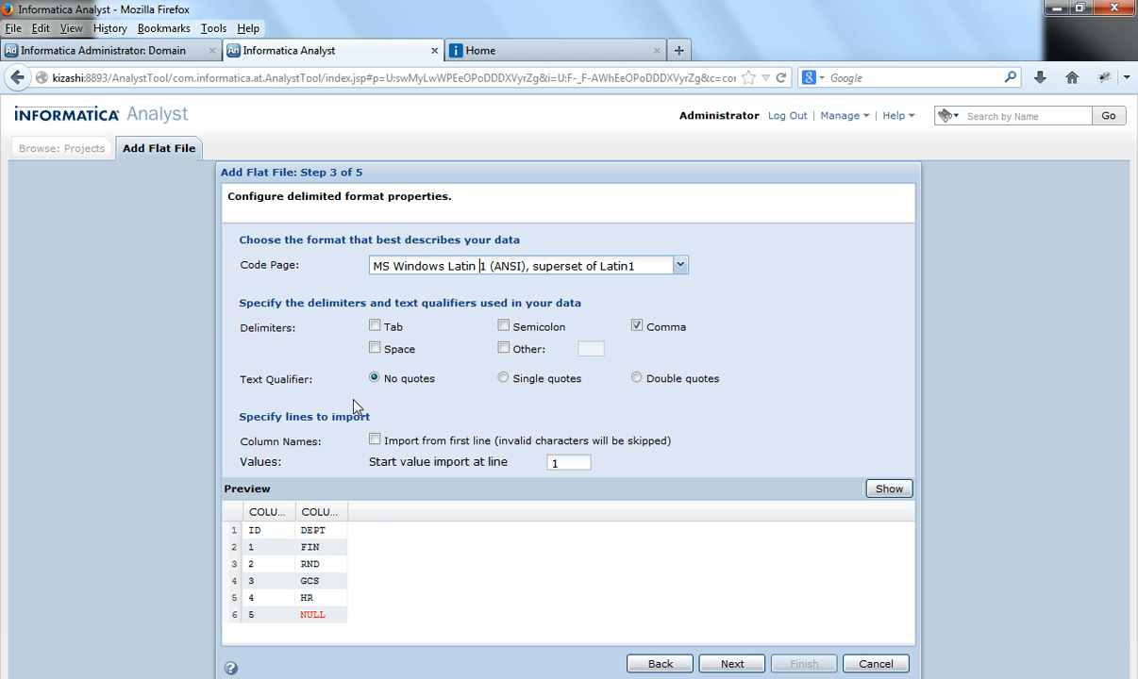
pyautogui.moveTo(342, 538)
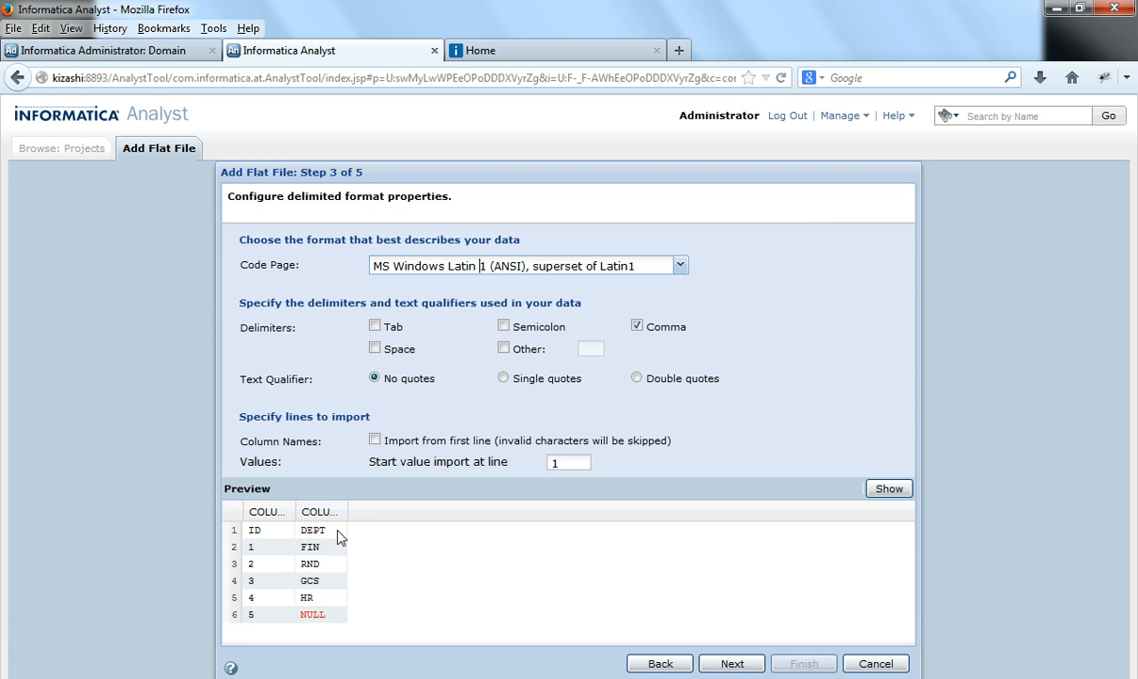
pyautogui.moveTo(550, 393)
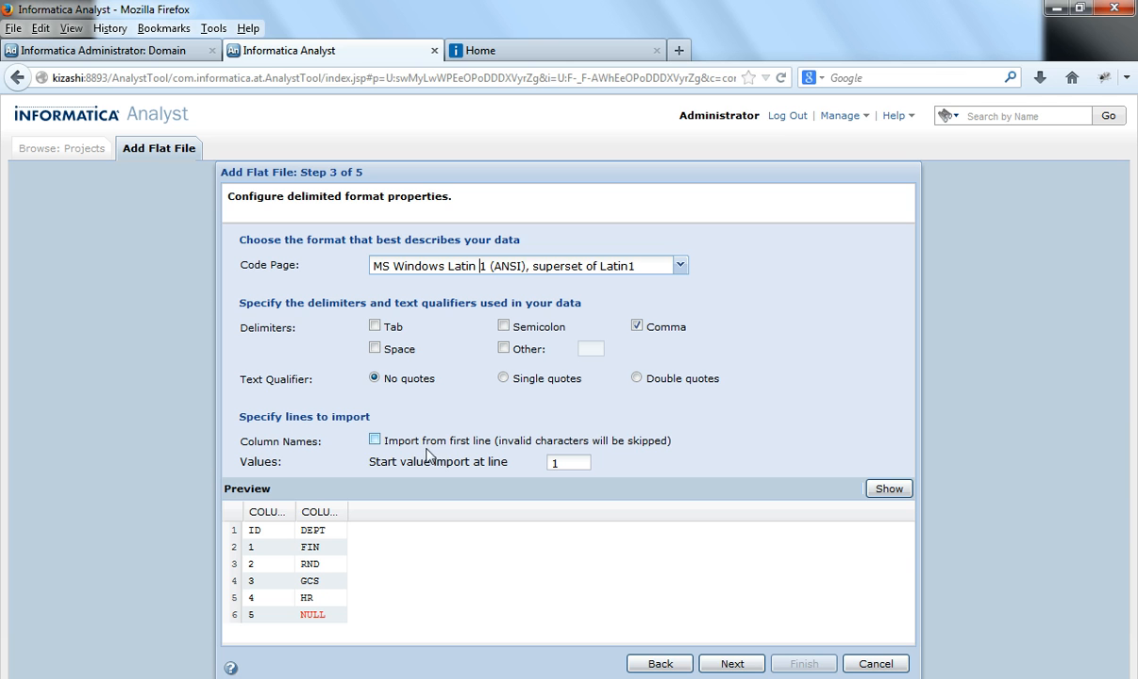
pyautogui.moveTo(445, 455)
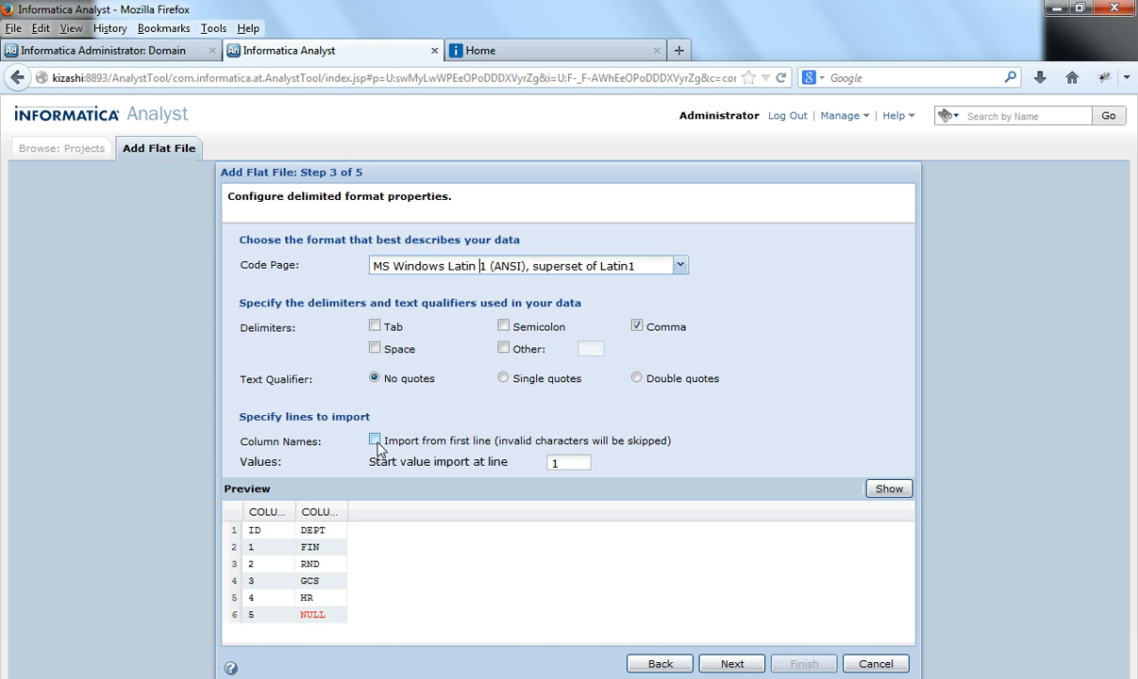
# - Import column names from the first line and refresh the preview to show ID and DEPT
pyautogui.click(374, 441)
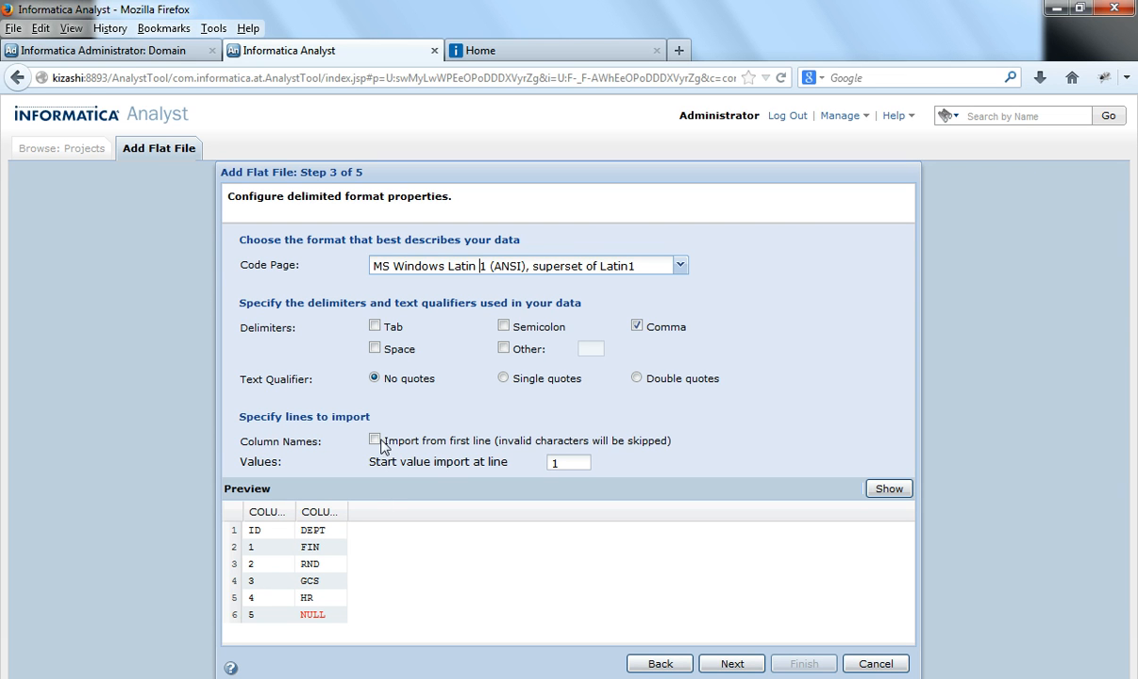
pyautogui.click(375, 439)
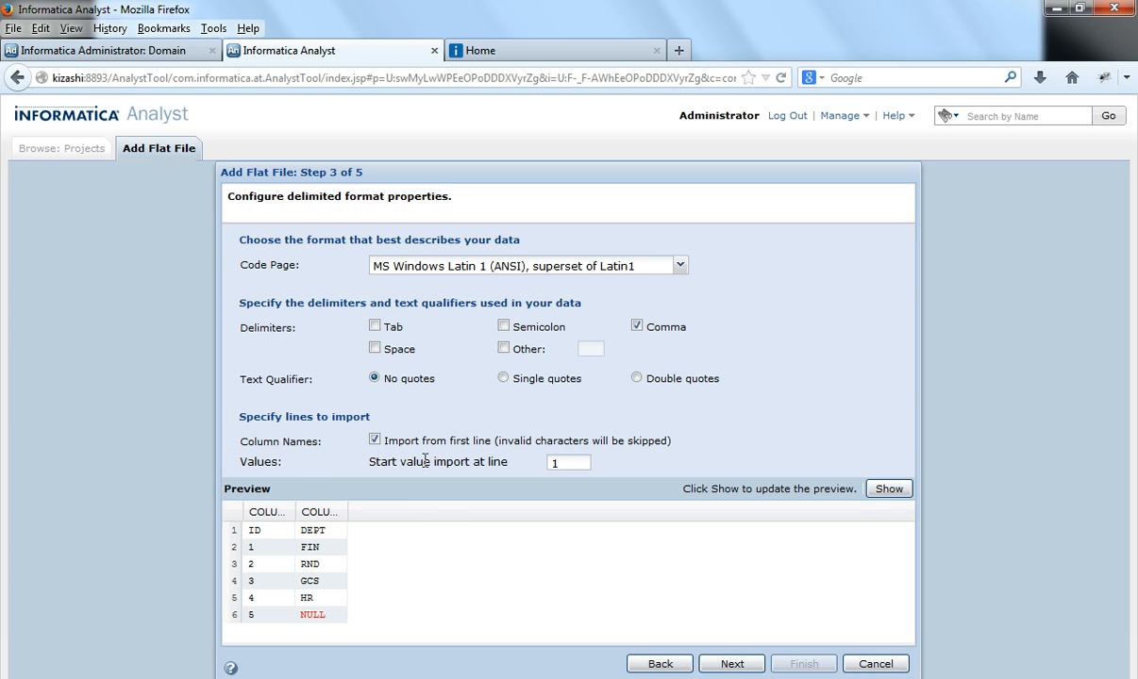
pyautogui.moveTo(742, 617)
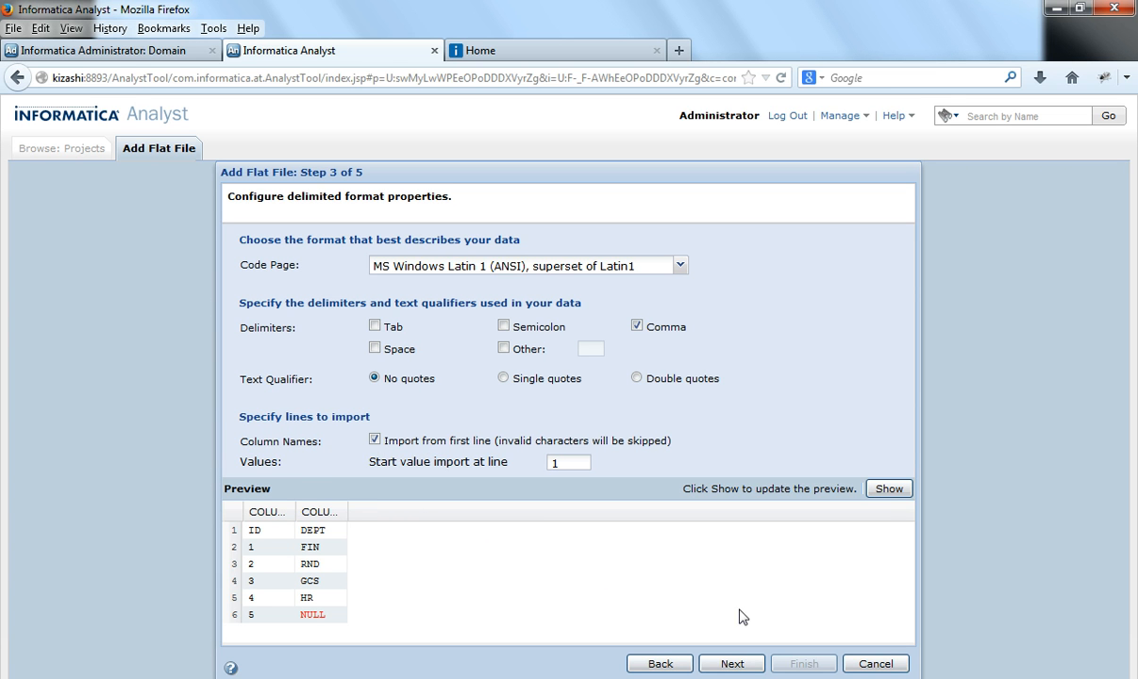
pyautogui.click(887, 488)
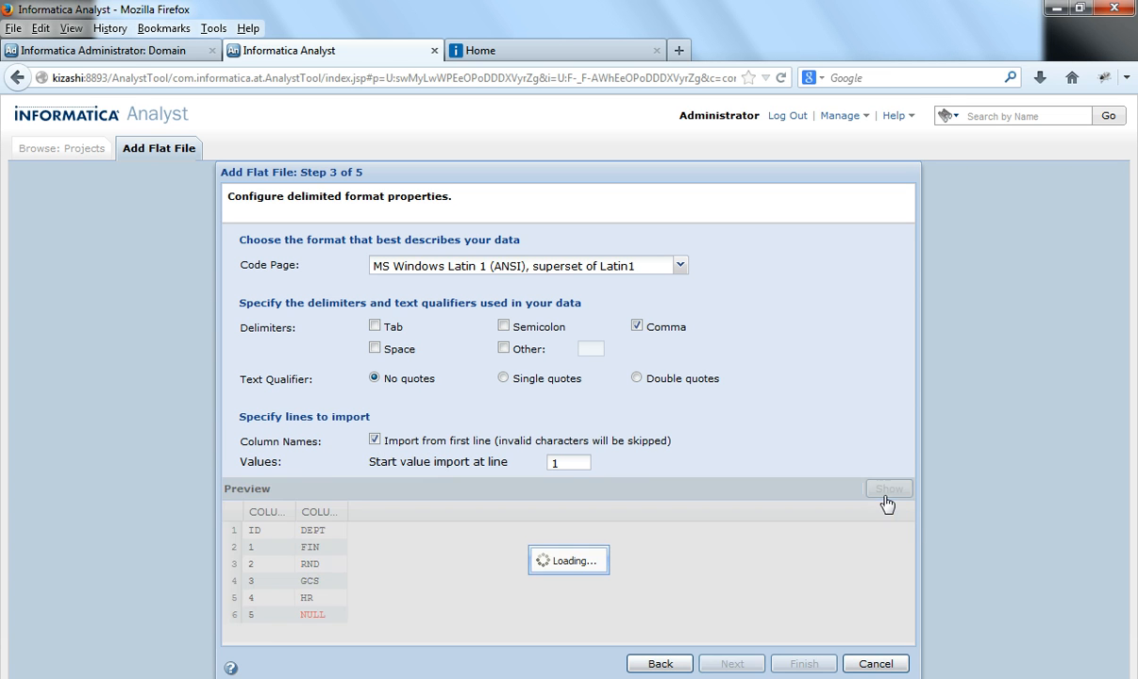
pyautogui.click(888, 488)
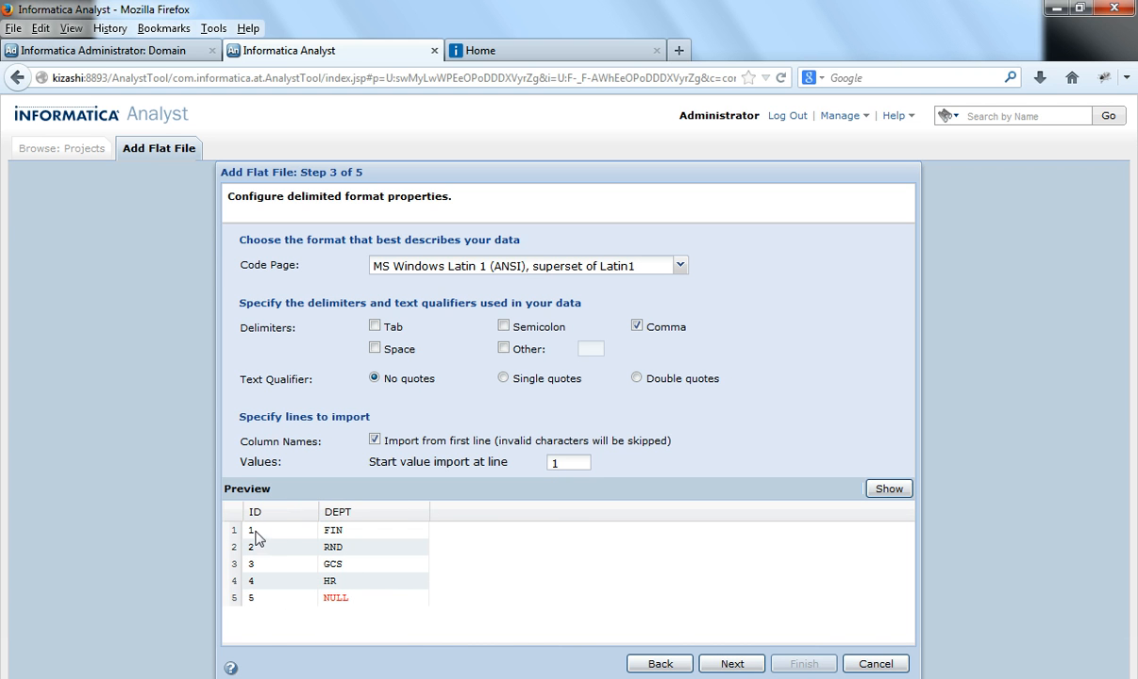
pyautogui.moveTo(402, 602)
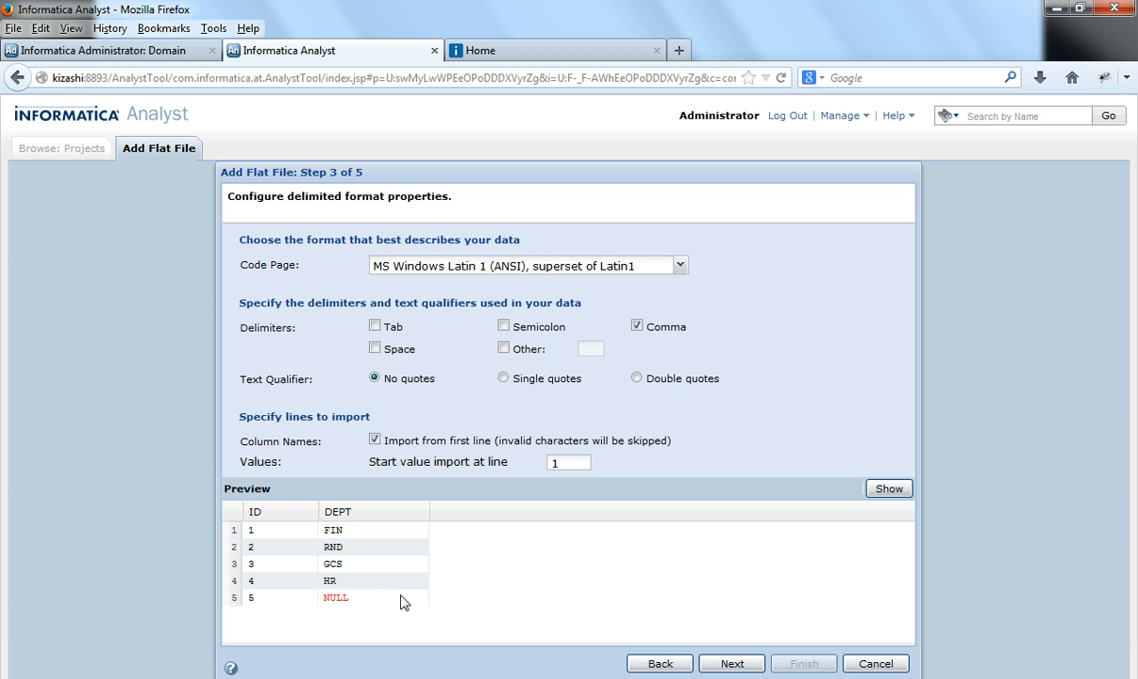
pyautogui.moveTo(339, 614)
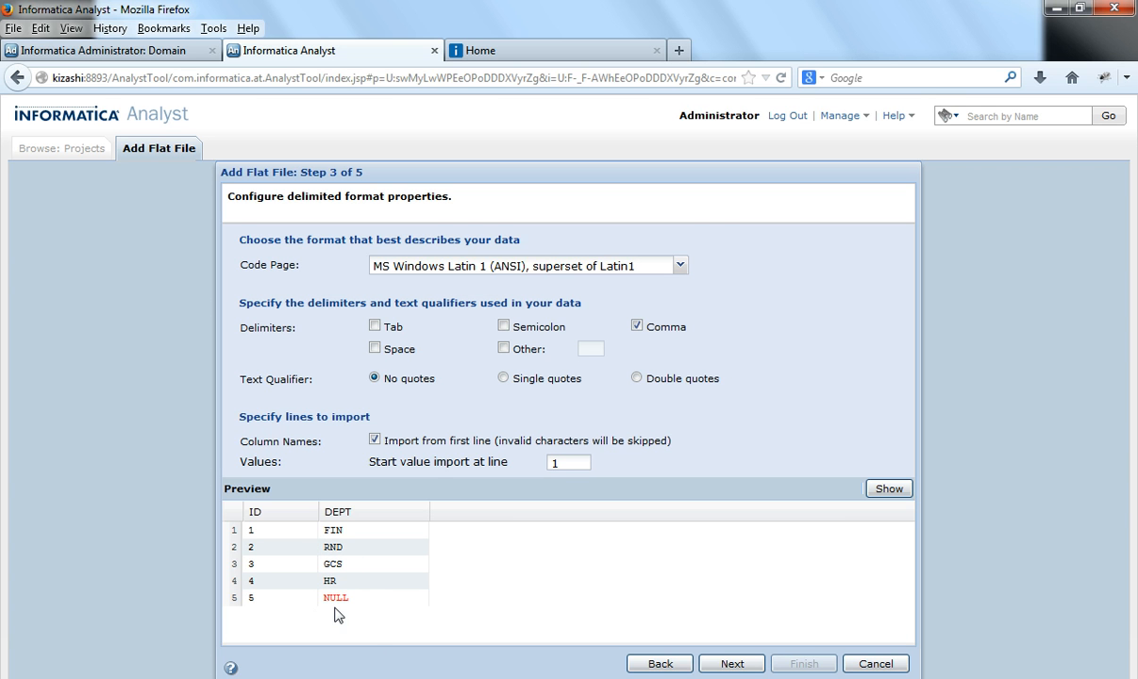
pyautogui.moveTo(339, 602)
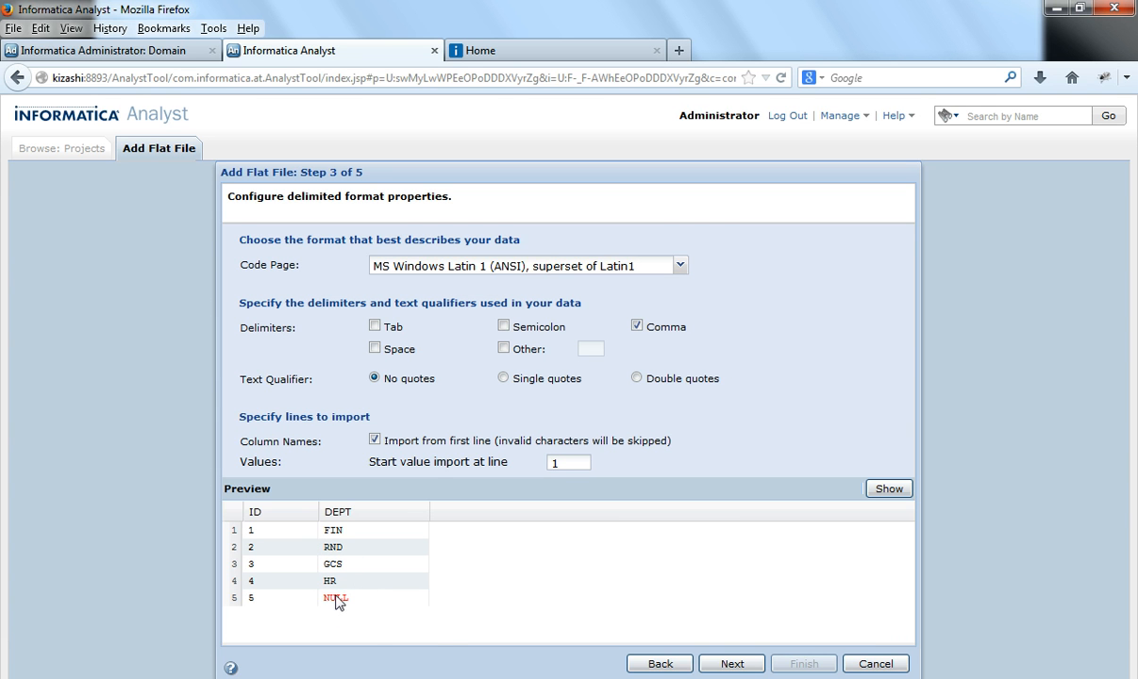
pyautogui.moveTo(753, 655)
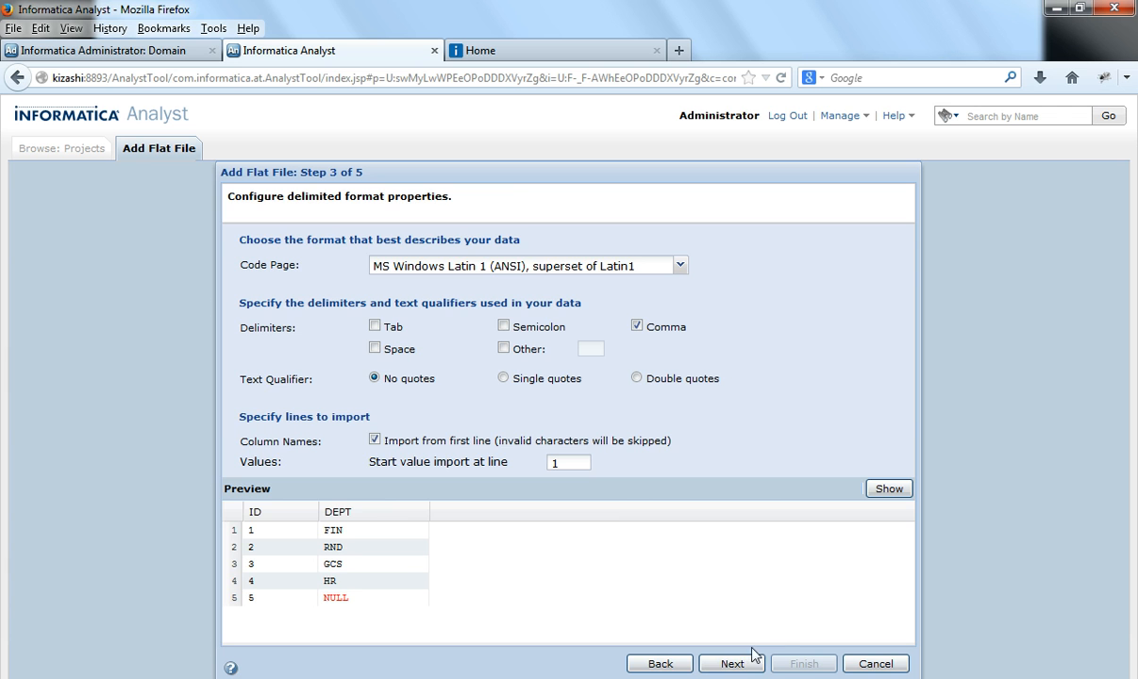
# - On column attributes, make ID a number of precision 3 and DEPT a string of precision 9
pyautogui.click(731, 663)
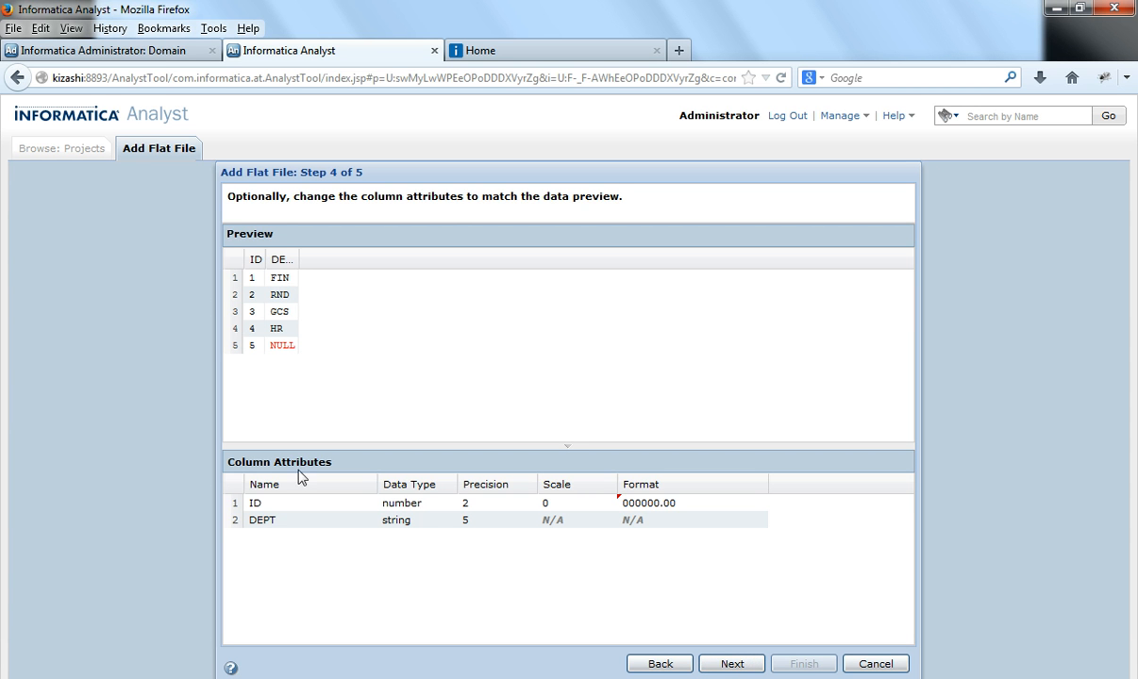
pyautogui.moveTo(490, 522)
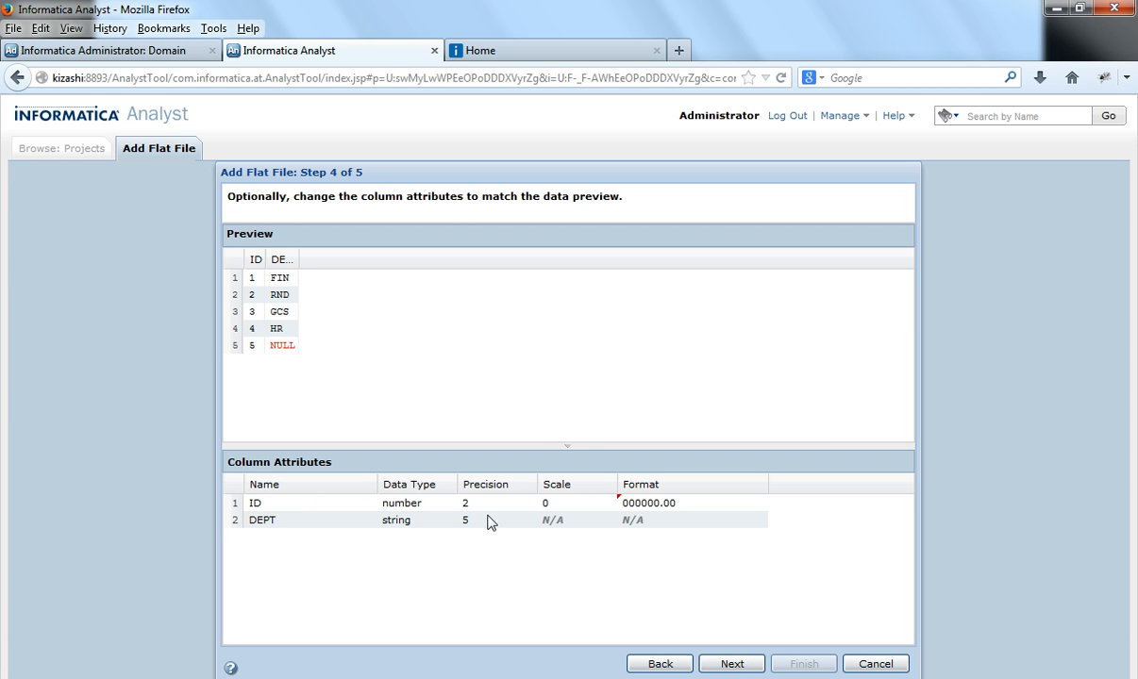
pyautogui.moveTo(480, 514)
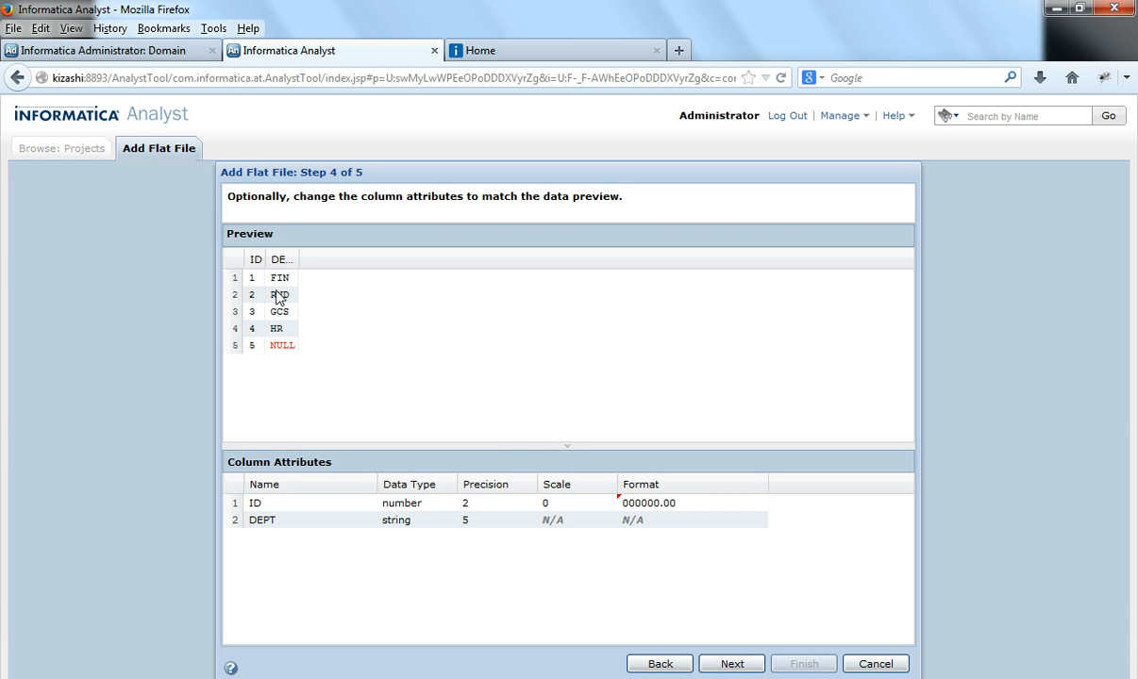
pyautogui.moveTo(463, 536)
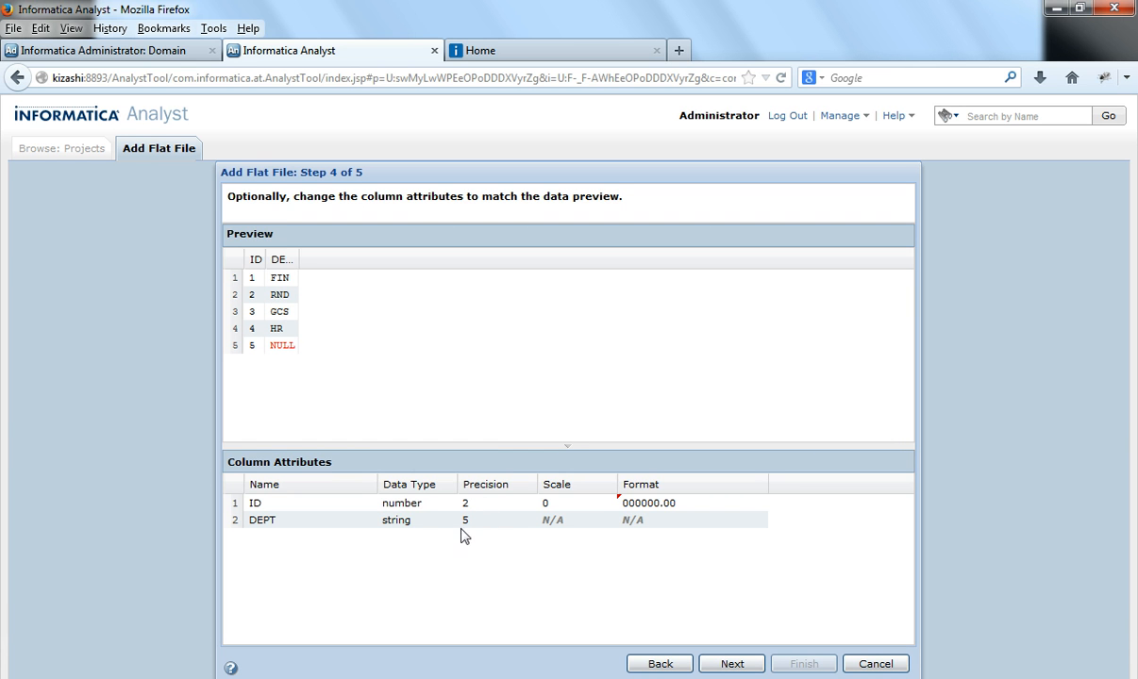
pyautogui.click(498, 503)
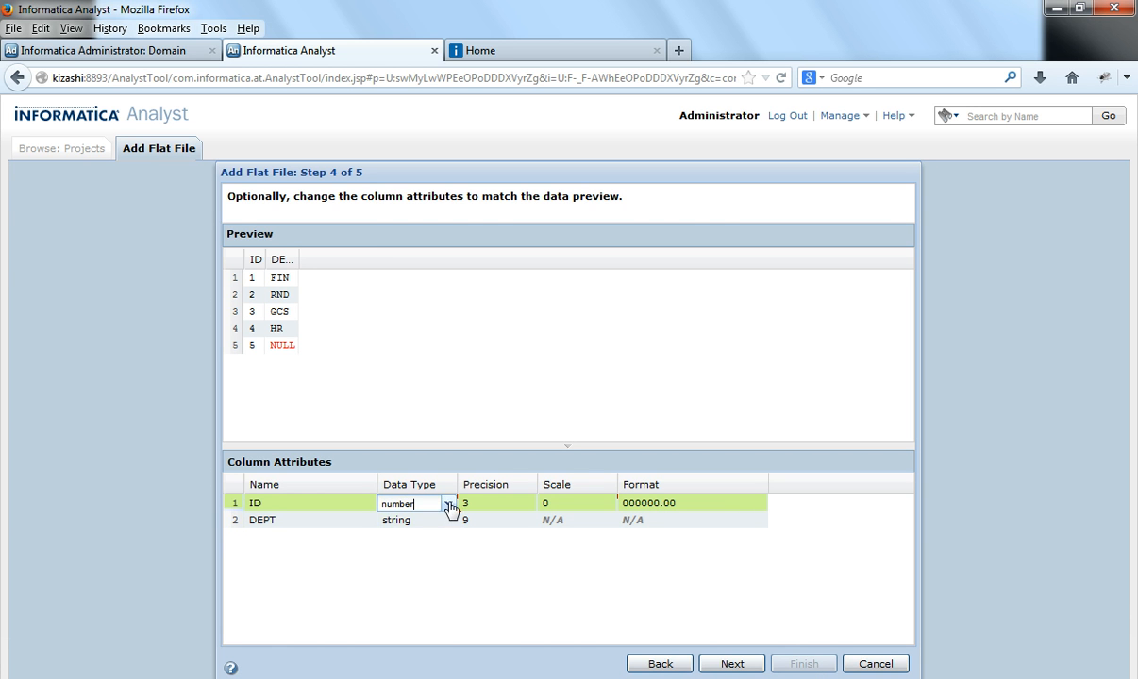
pyautogui.click(447, 503)
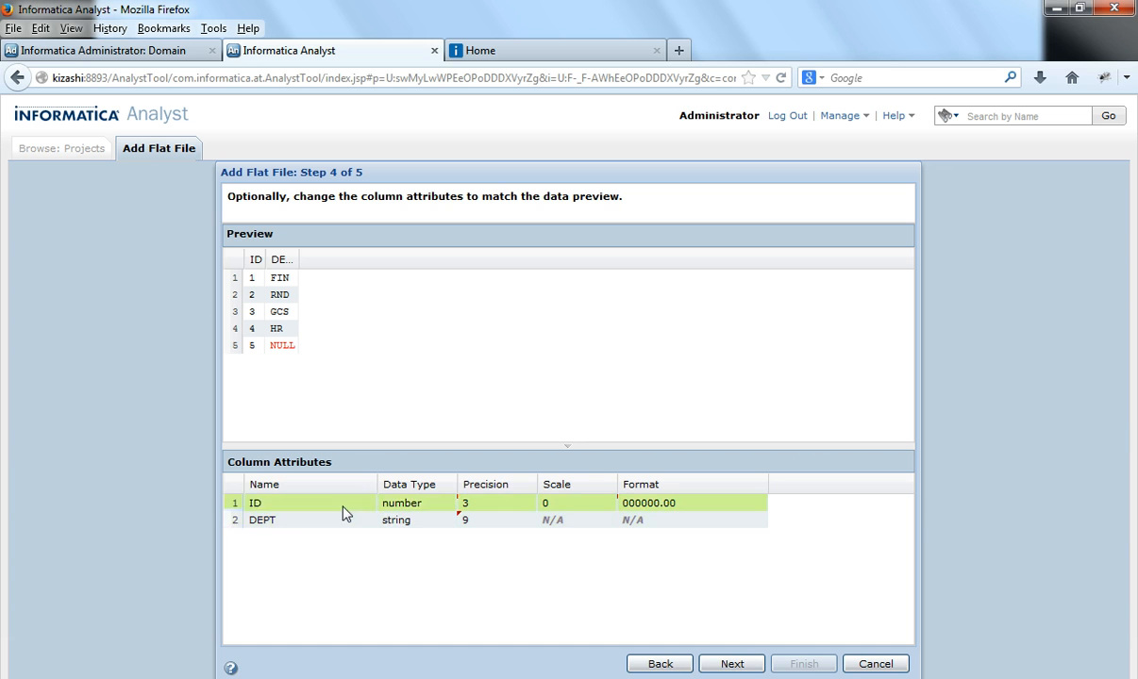
pyautogui.doubleClick(261, 520)
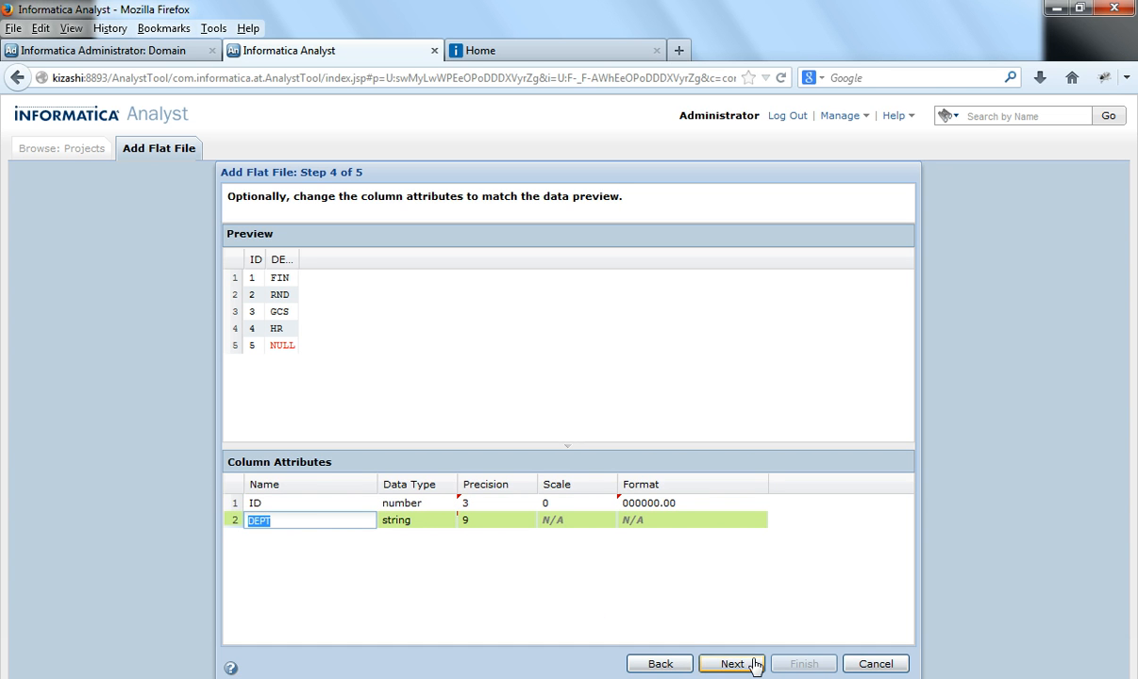
# - Save the flat file as 'LocalTable' in MyFolder, described 'Table from local machine'
pyautogui.click(732, 663)
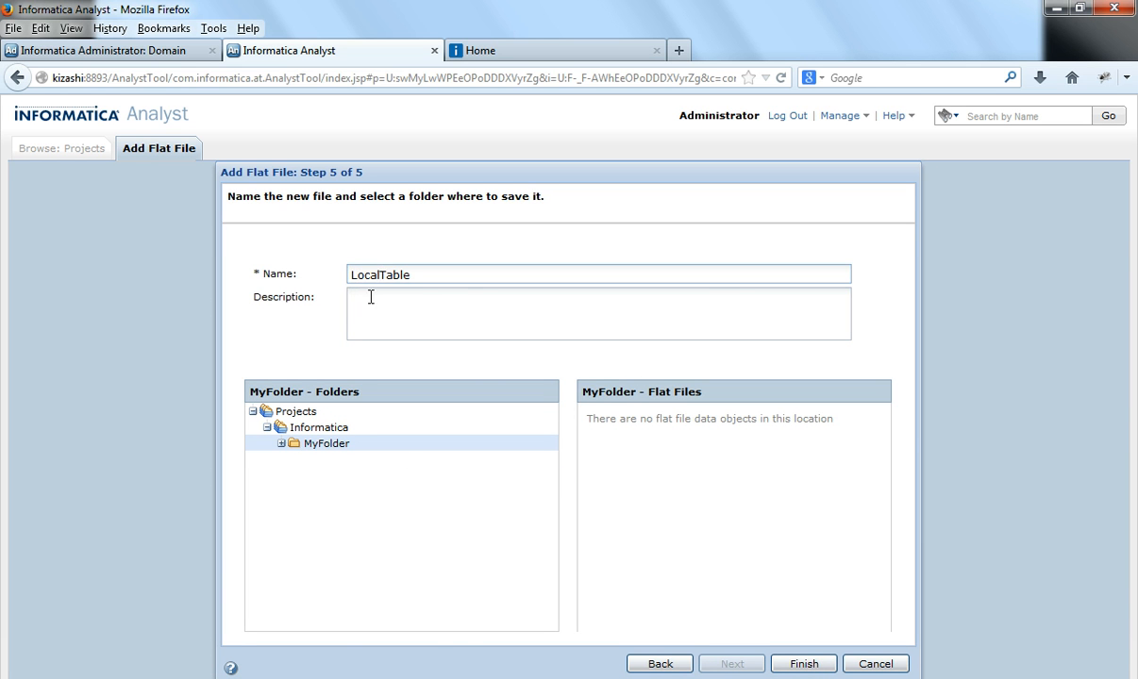
pyautogui.write('Table from local machine')
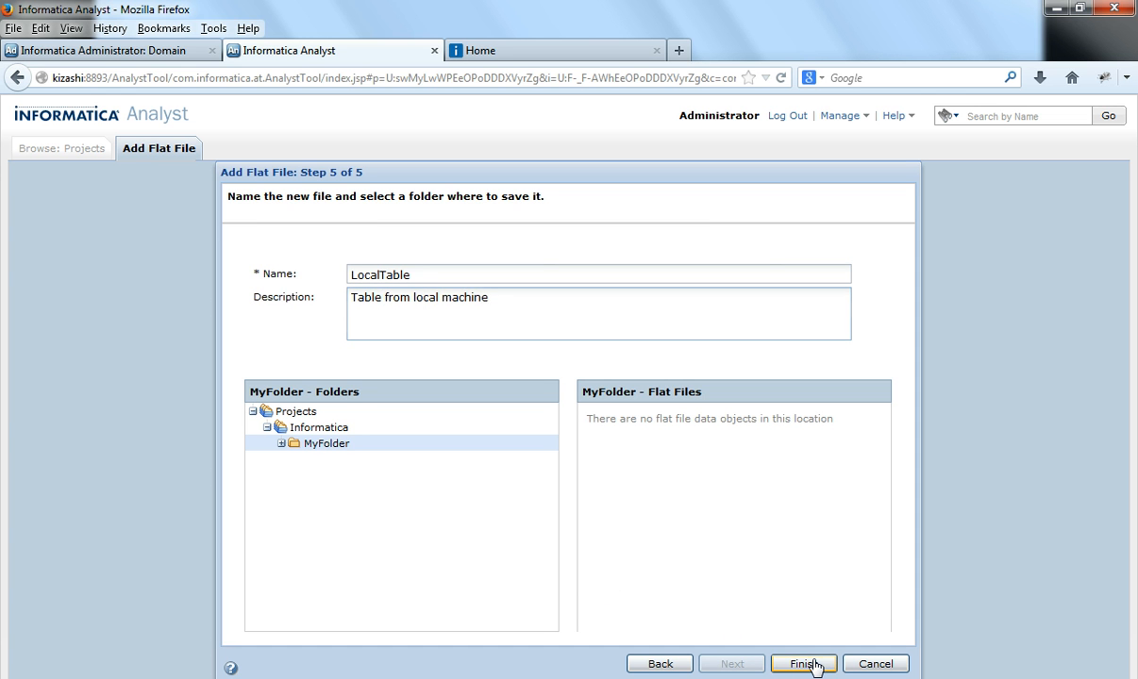
pyautogui.click(802, 663)
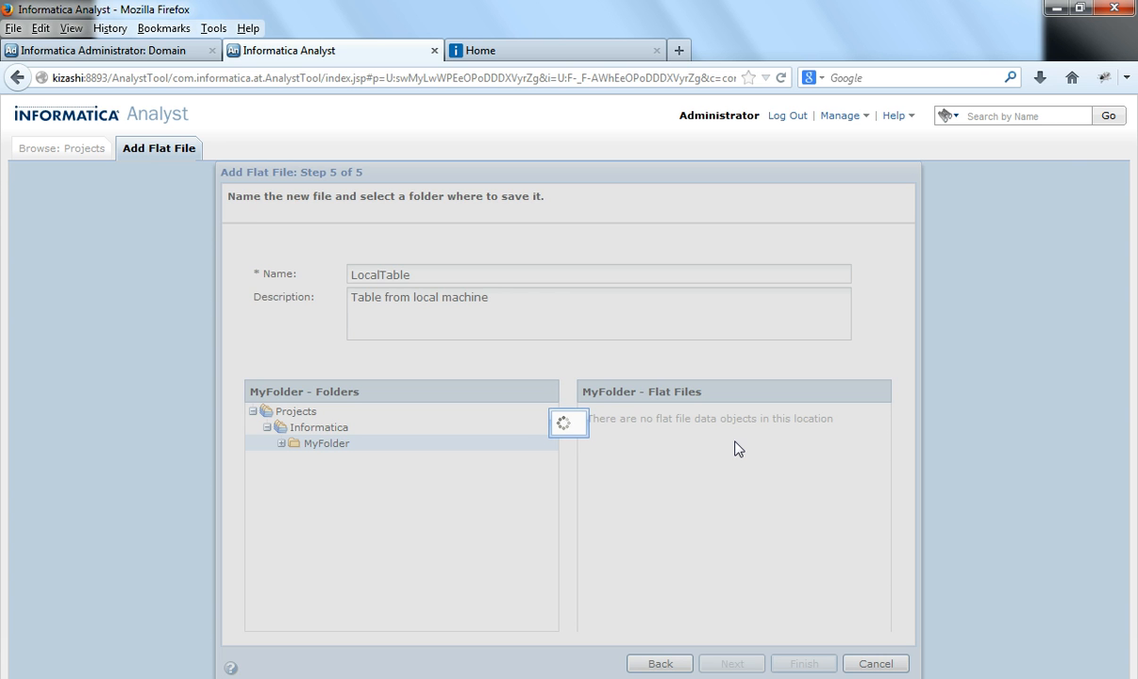
# - Open LocalTable to view its description, uploaded file path, and ID and DEPT columns
pyautogui.click(802, 663)
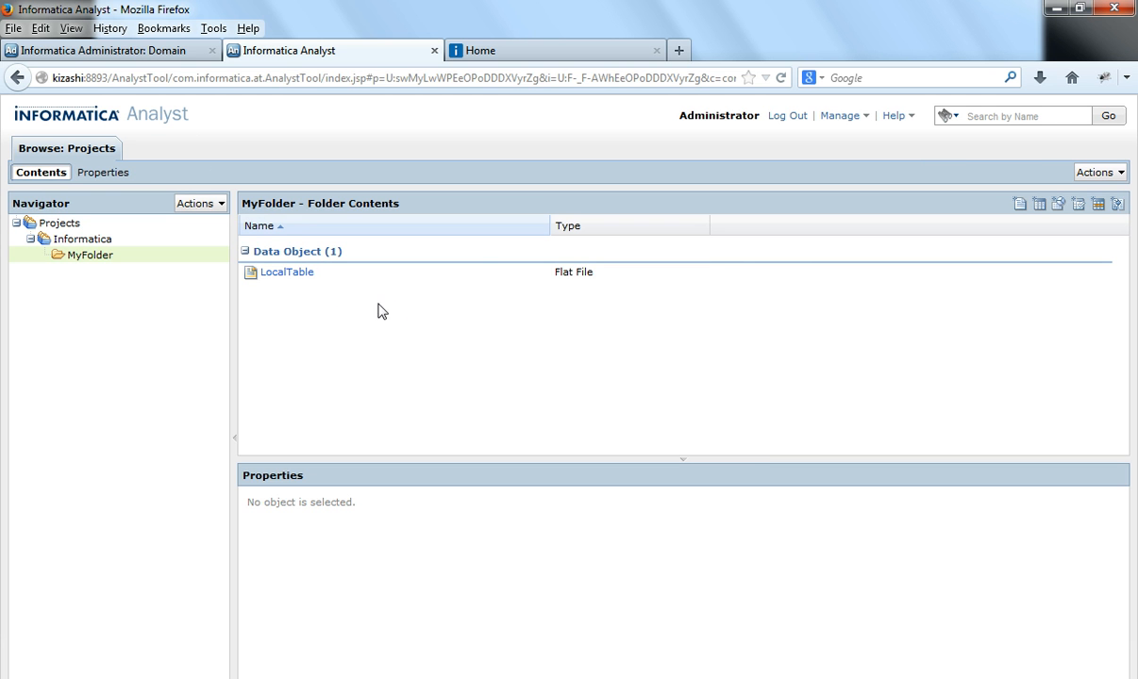
pyautogui.moveTo(281, 283)
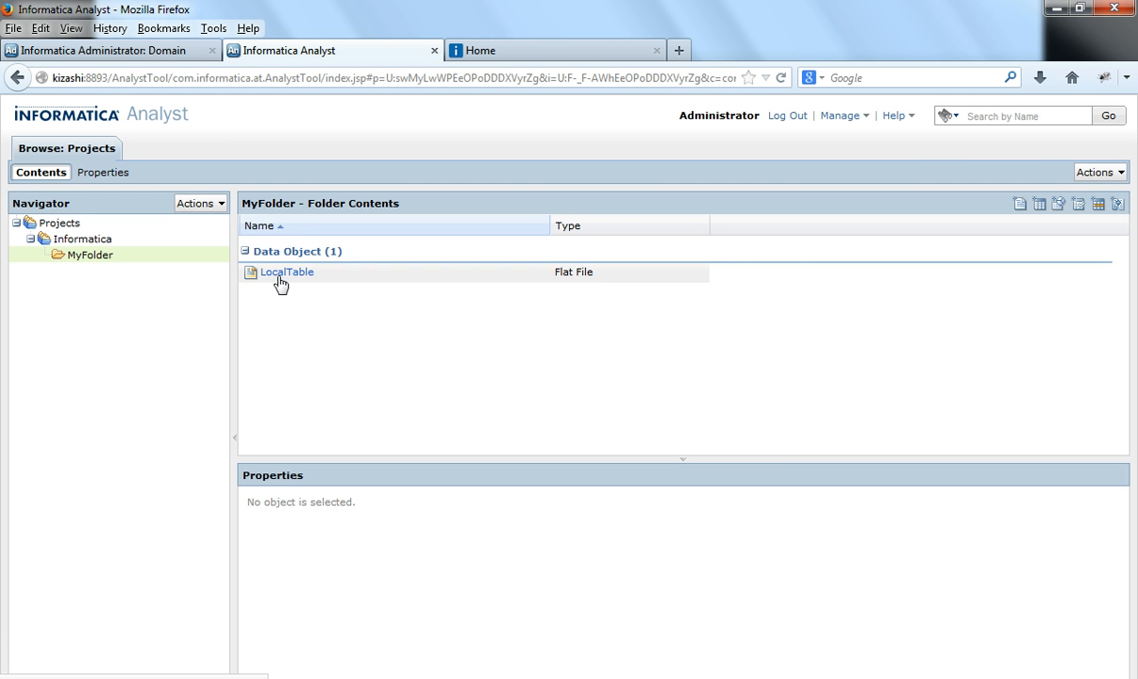
pyautogui.doubleClick(286, 272)
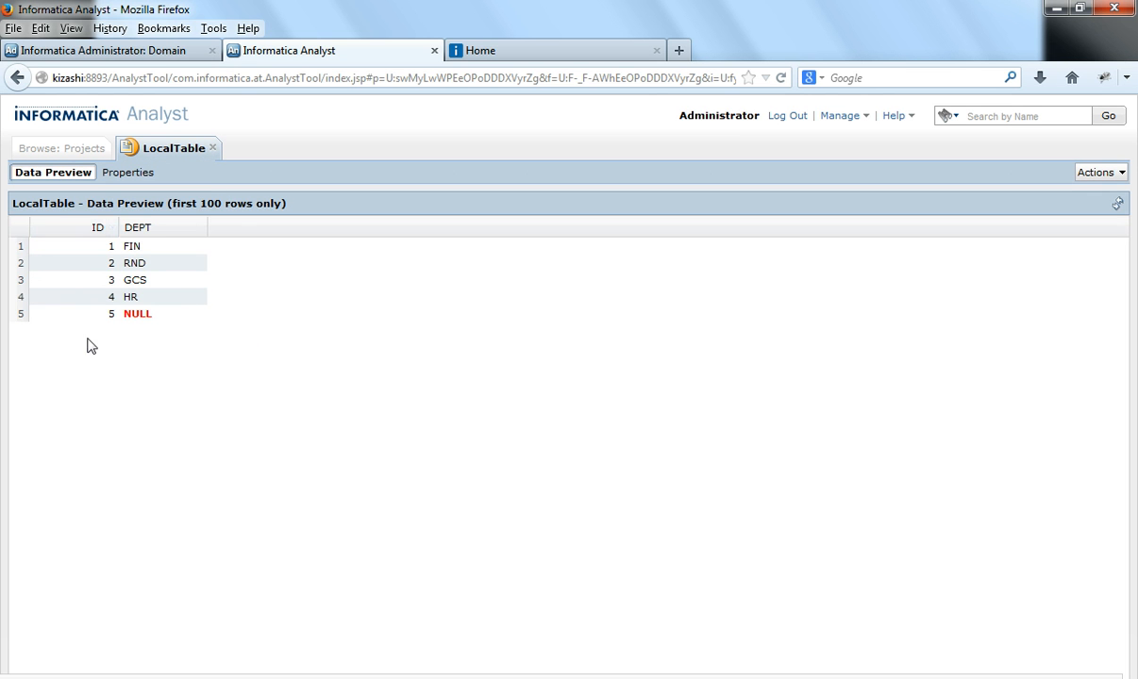
pyautogui.moveTo(104, 279)
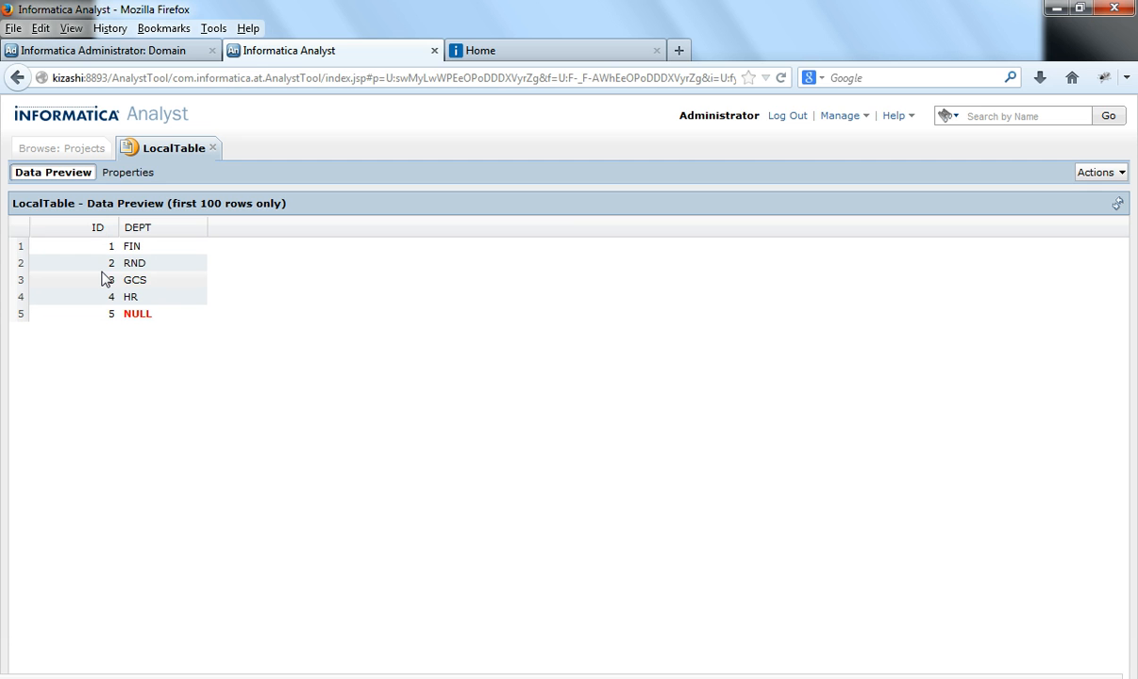
pyautogui.click(61, 149)
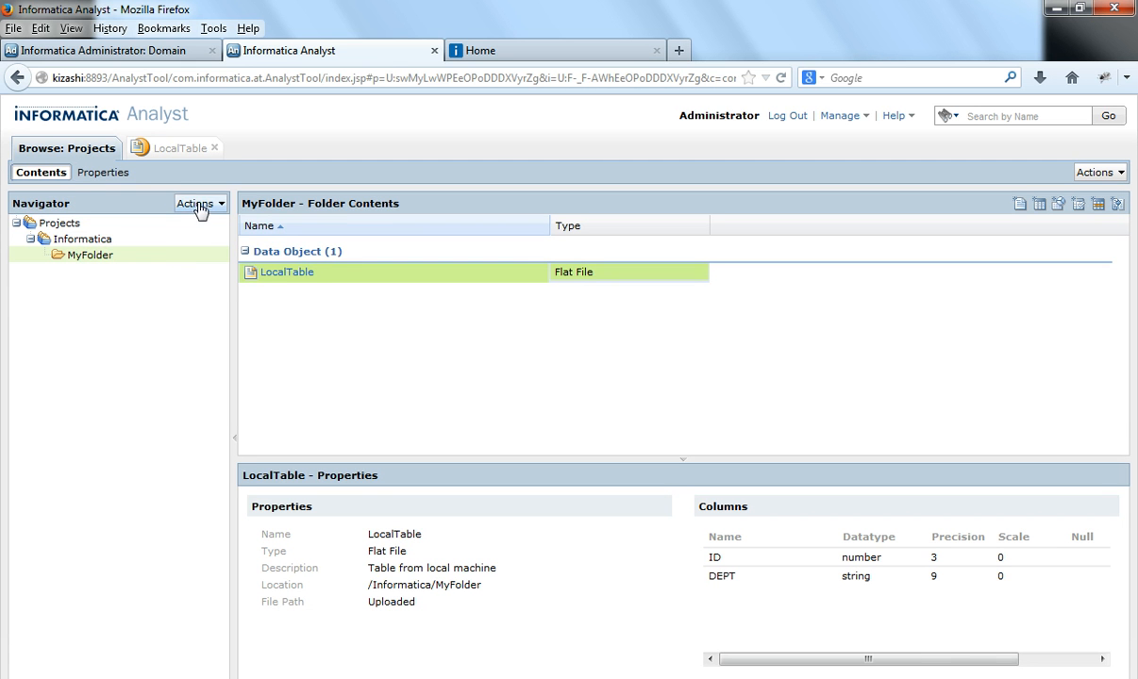
pyautogui.click(195, 203)
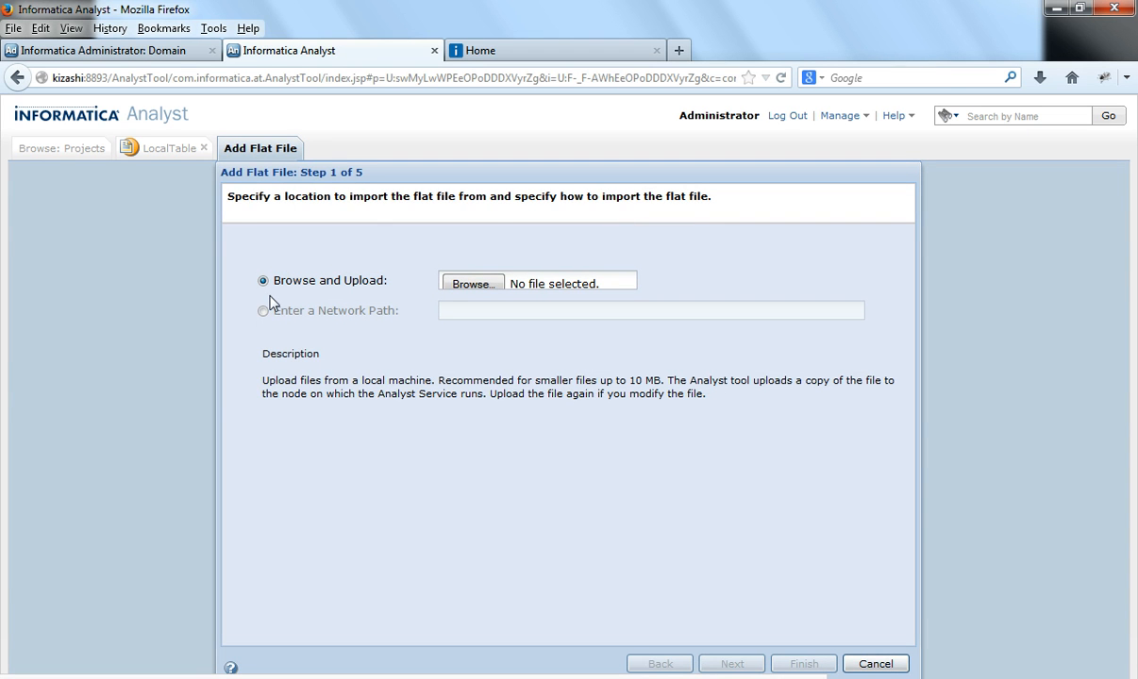
pyautogui.moveTo(273, 308)
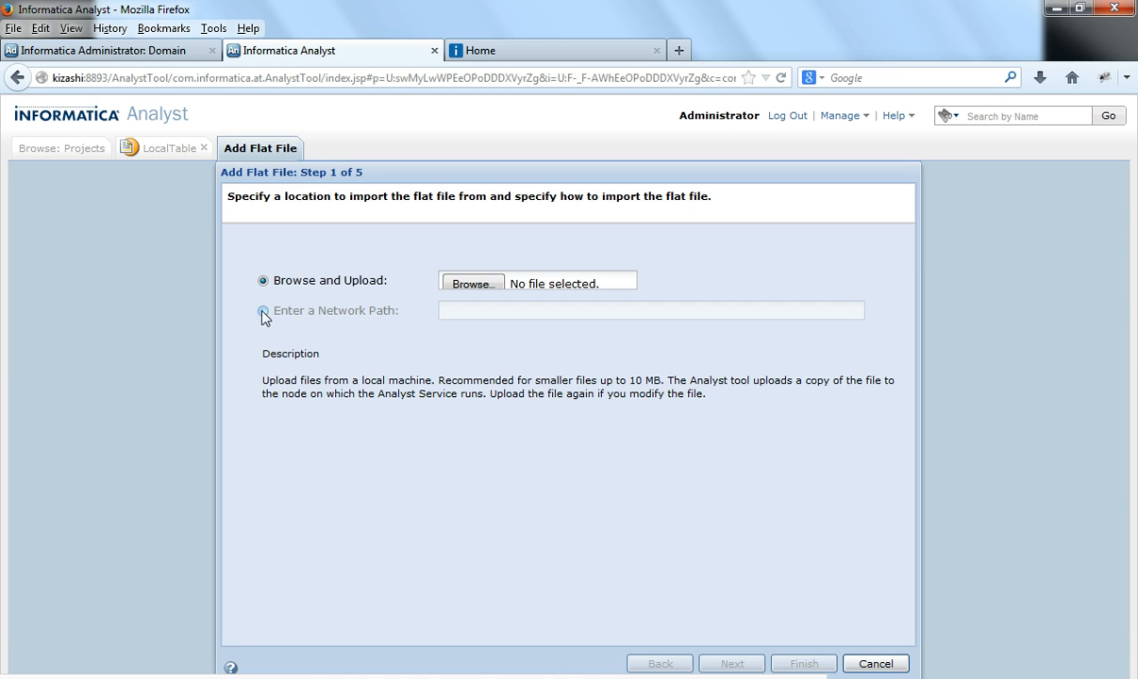
pyautogui.click(263, 311)
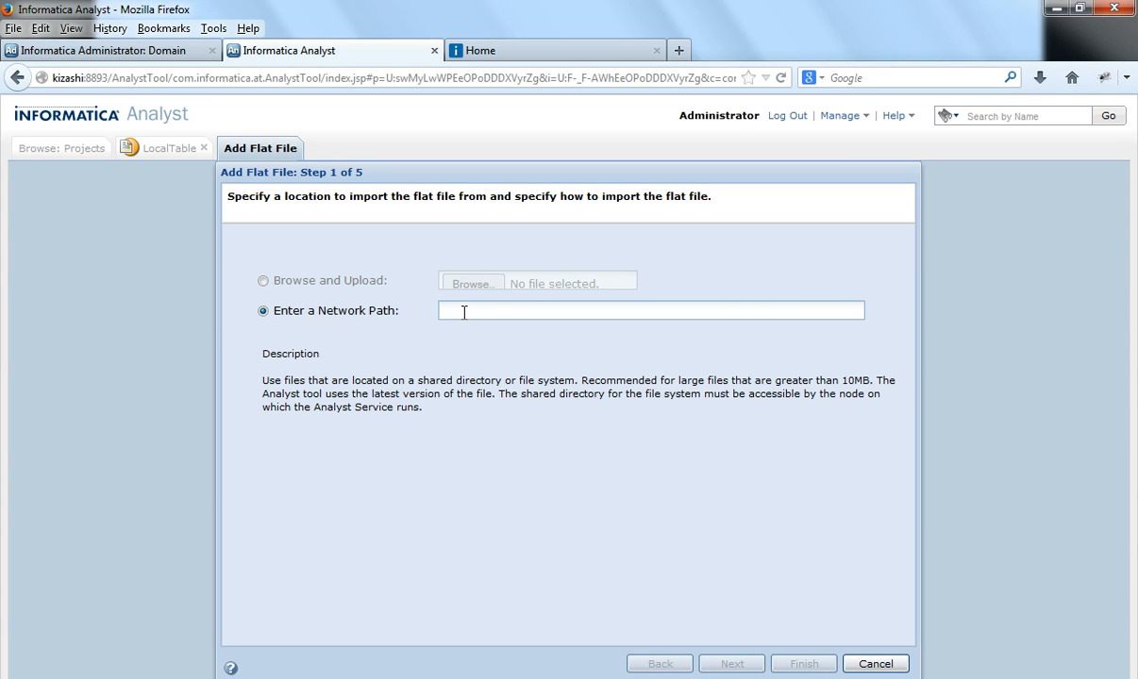
pyautogui.write('/home/psa')
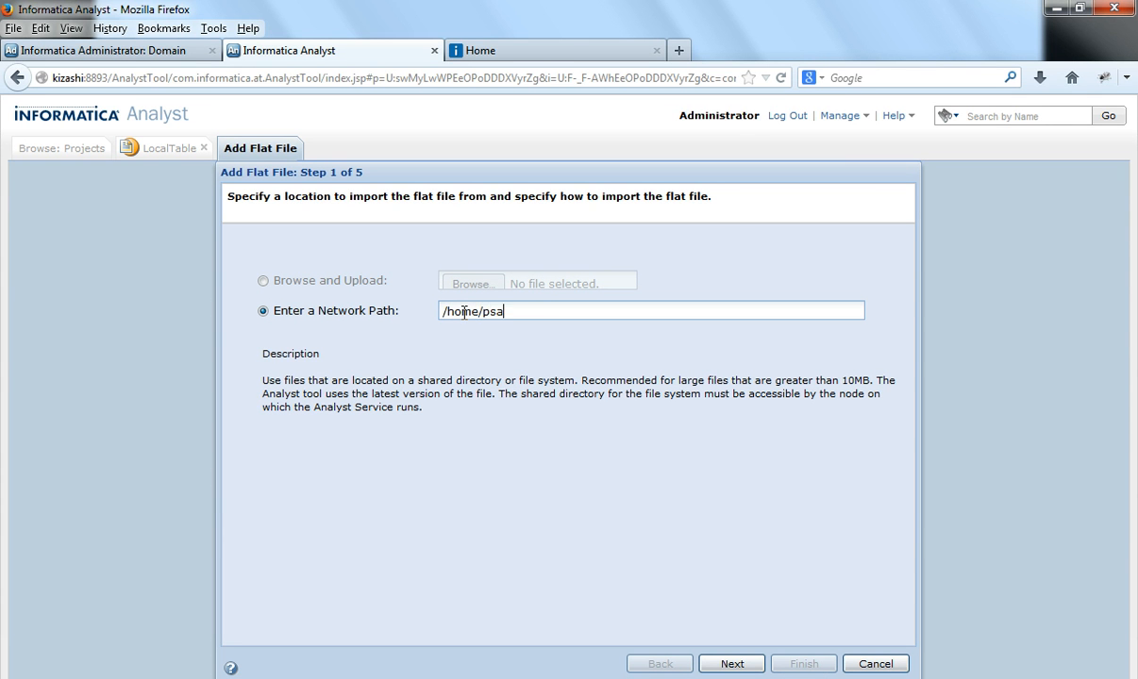
pyautogui.write('radhi/files/share')
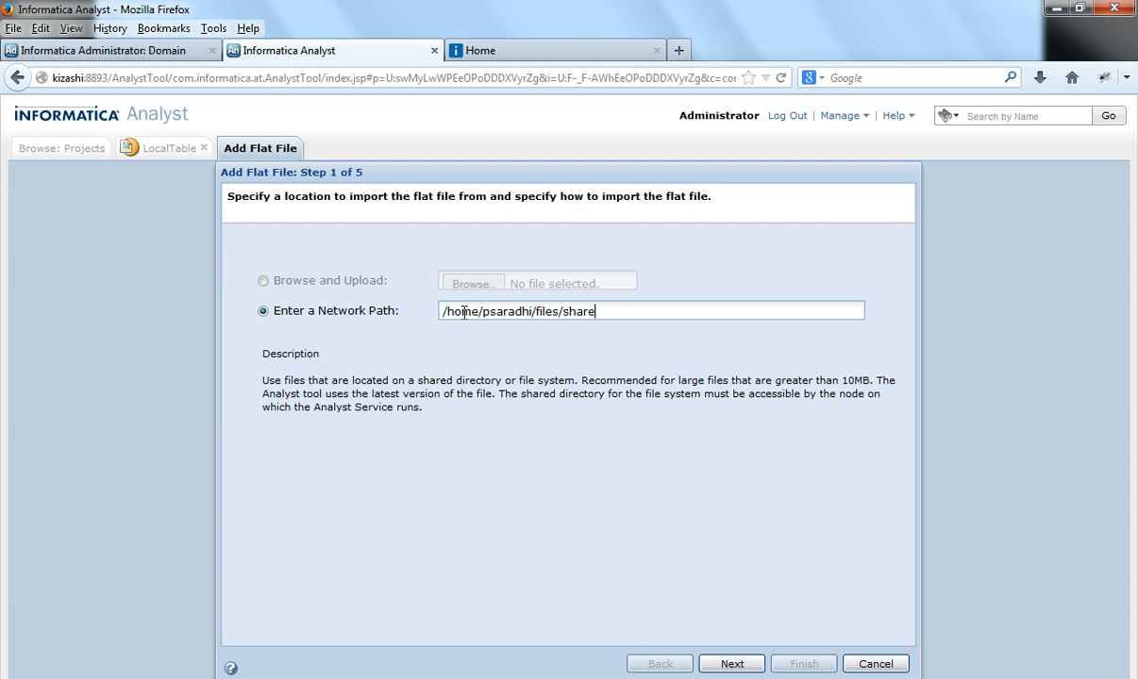
pyautogui.write('d.t')
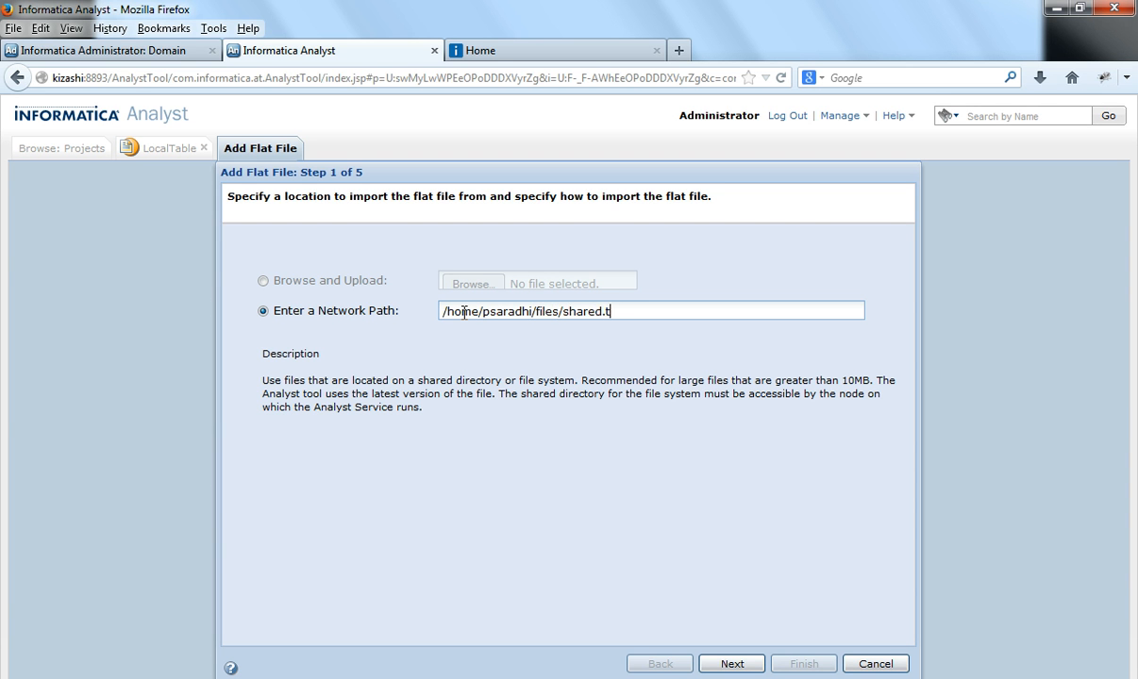
pyautogui.write('xt')
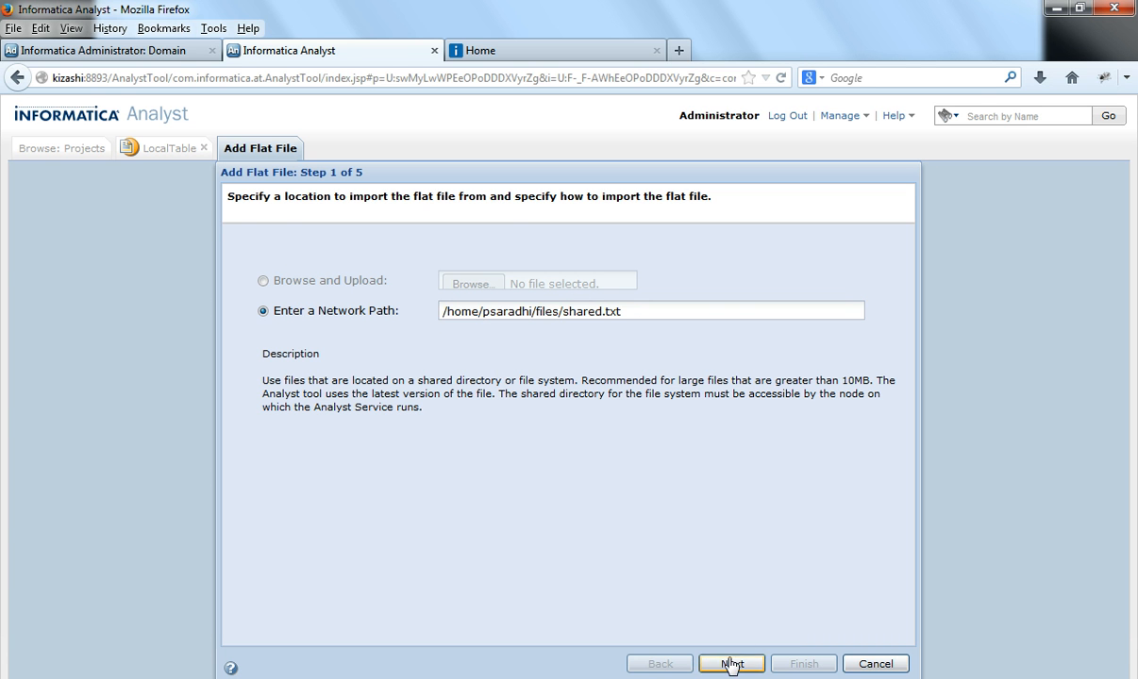
pyautogui.click(731, 663)
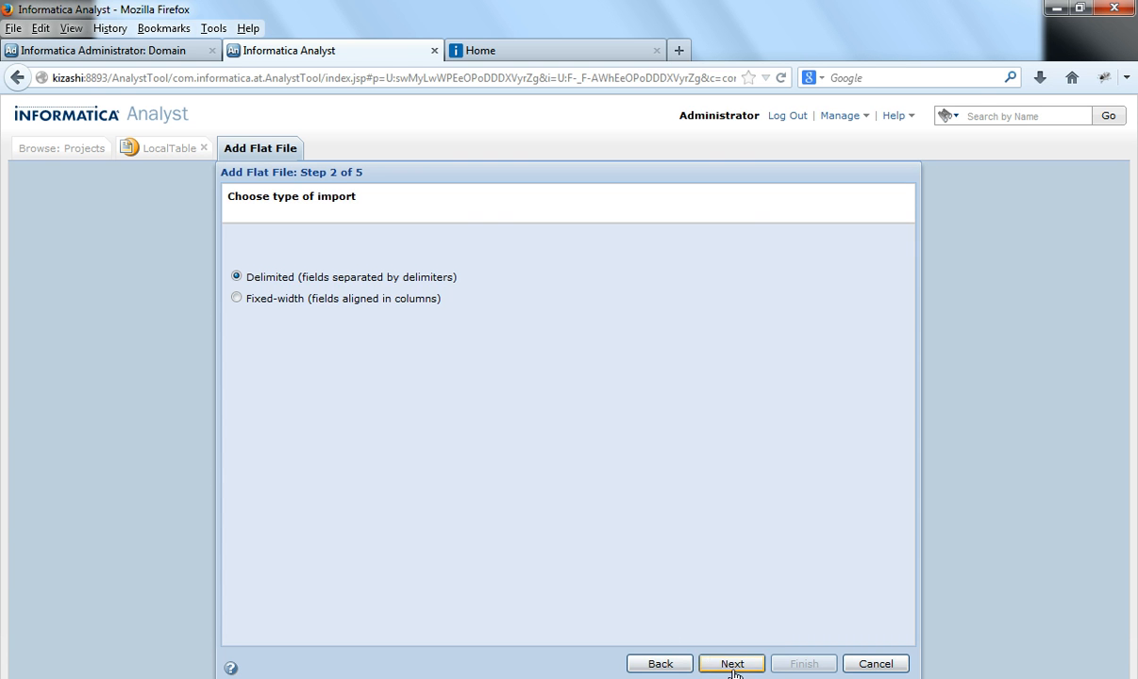
# - Keep shared.txt as a delimited file and advance to the format preview step
pyautogui.click(732, 664)
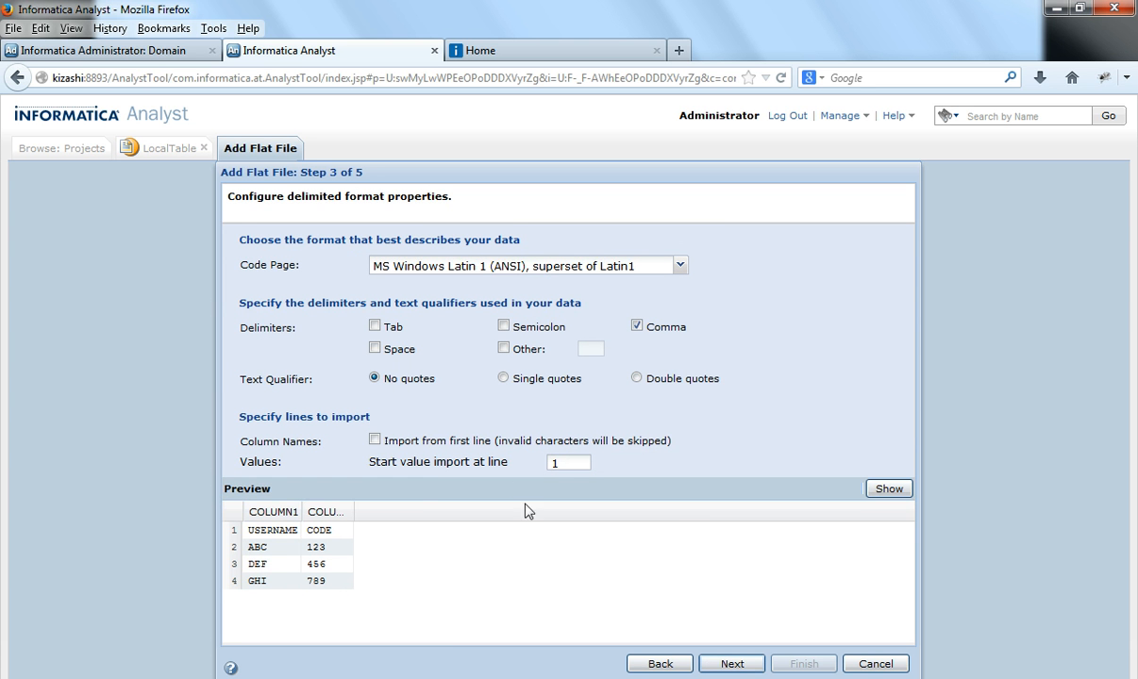
pyautogui.moveTo(380, 539)
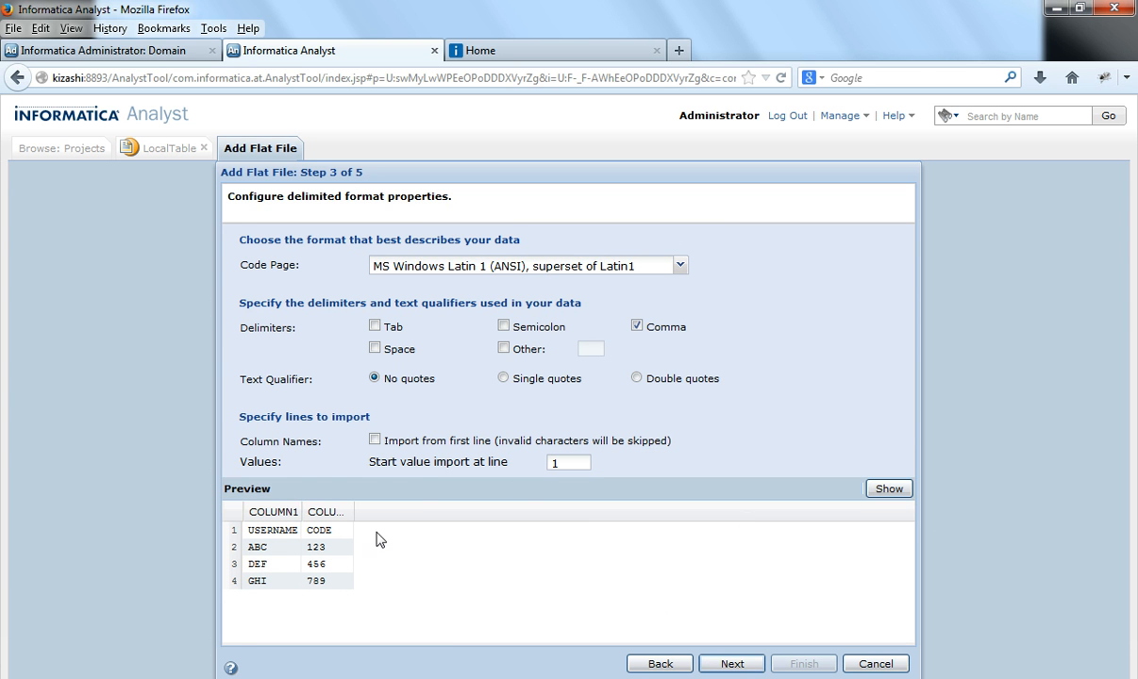
pyautogui.moveTo(340, 554)
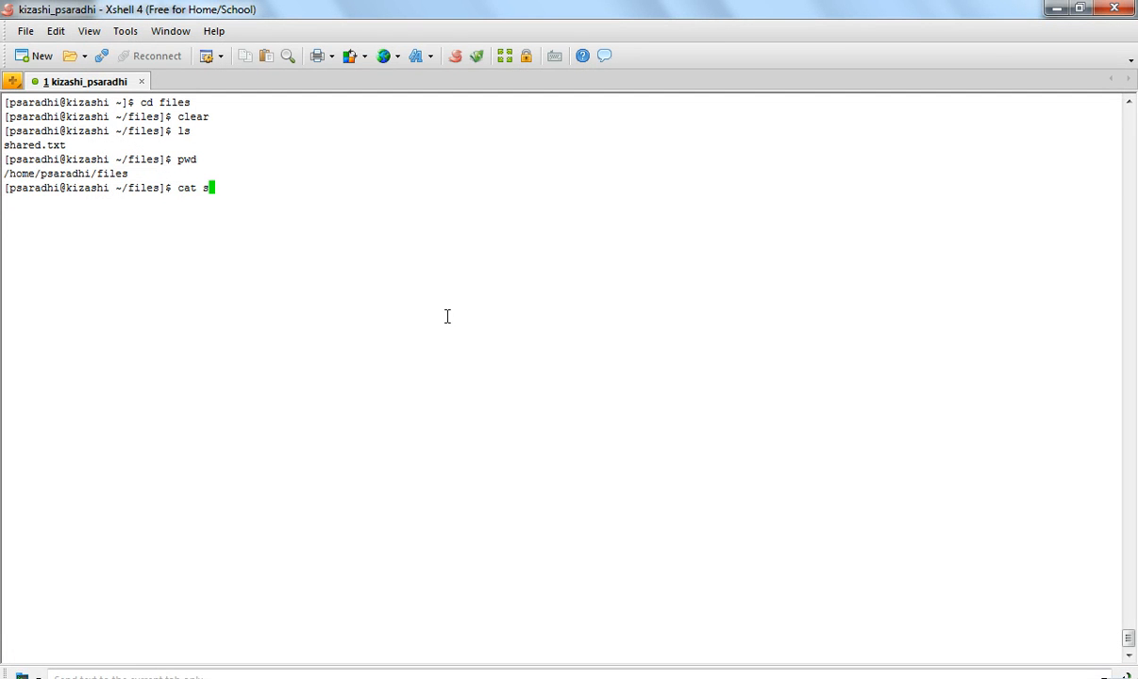
# - Run cat shared.txt in the Xshell terminal to view the file's contents
pyautogui.write('hared.txt')
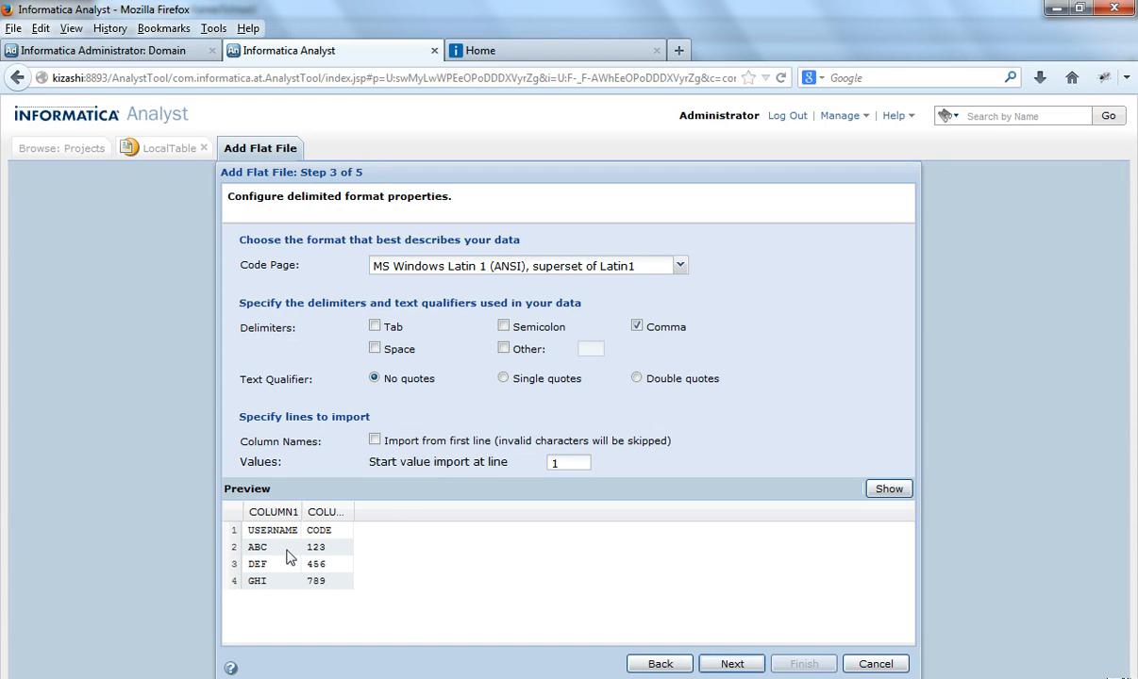
# - Import column names from the first line, refresh the preview, and reach column attributes
pyautogui.click(375, 440)
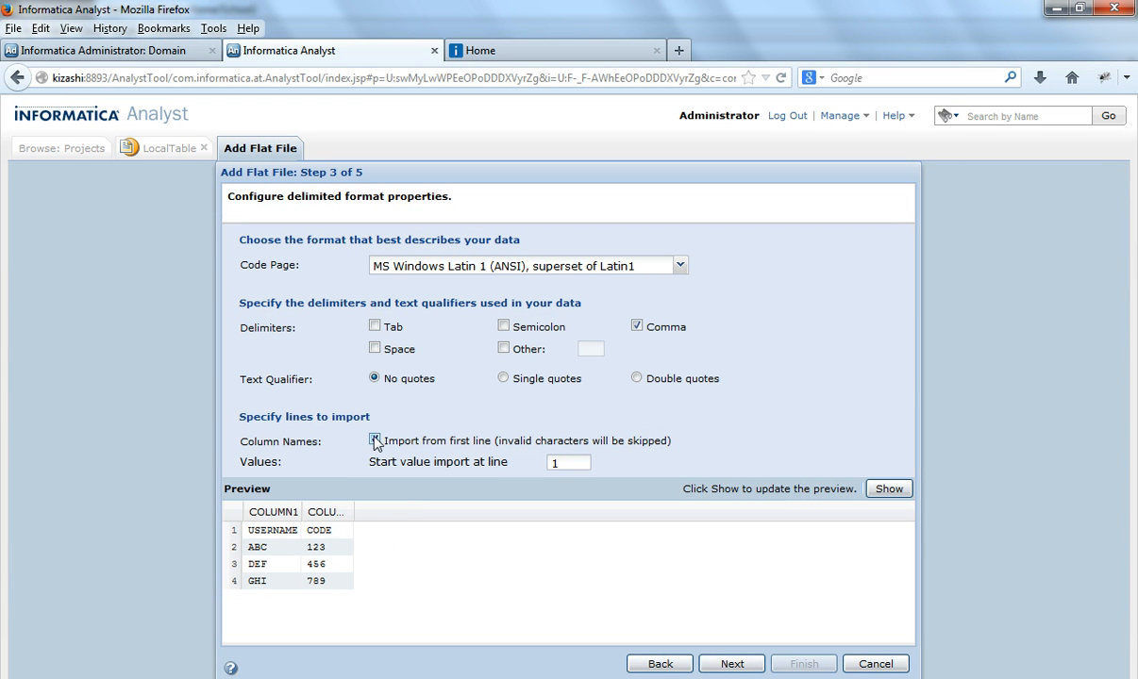
pyautogui.click(374, 439)
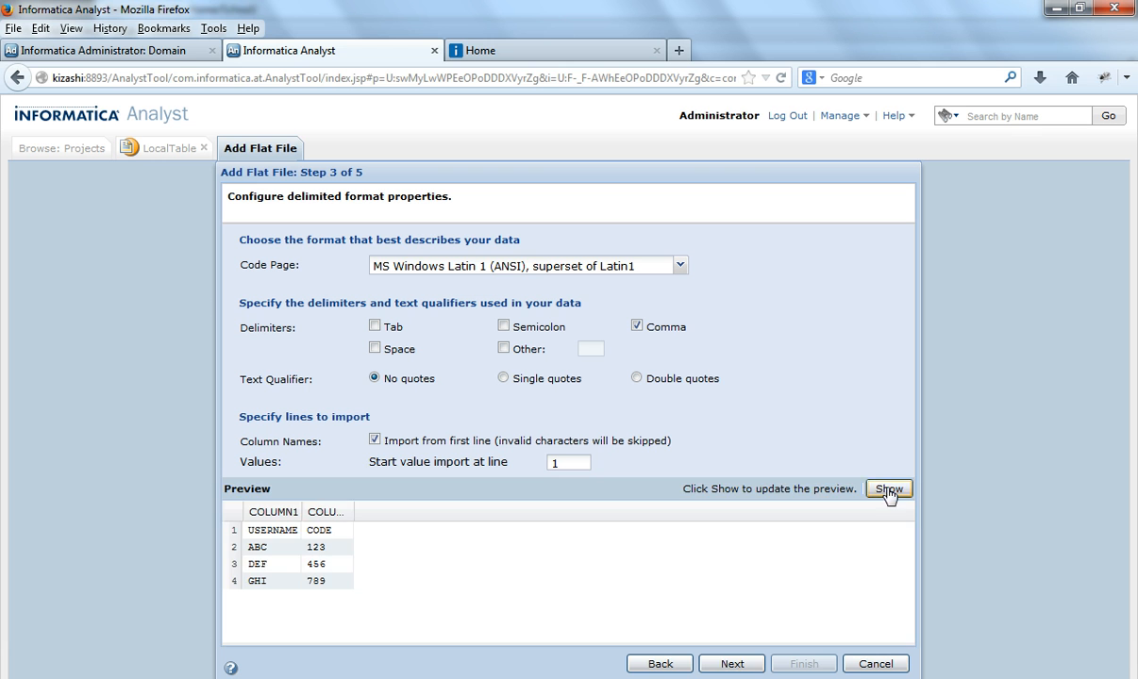
pyautogui.click(887, 489)
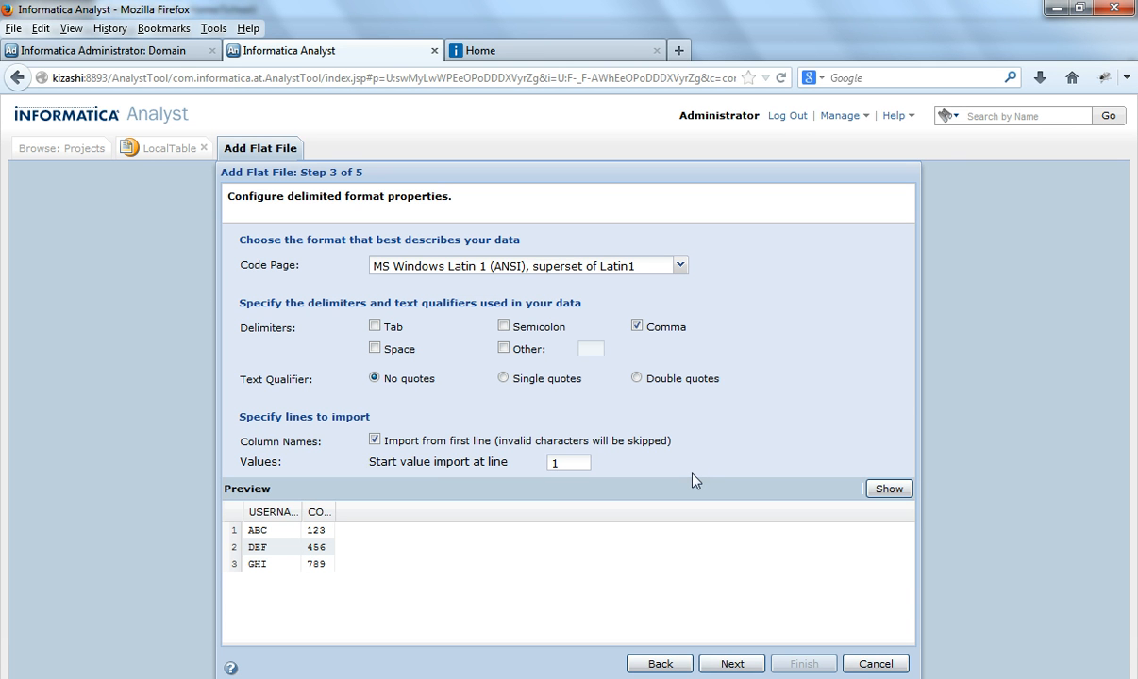
pyautogui.moveTo(349, 516)
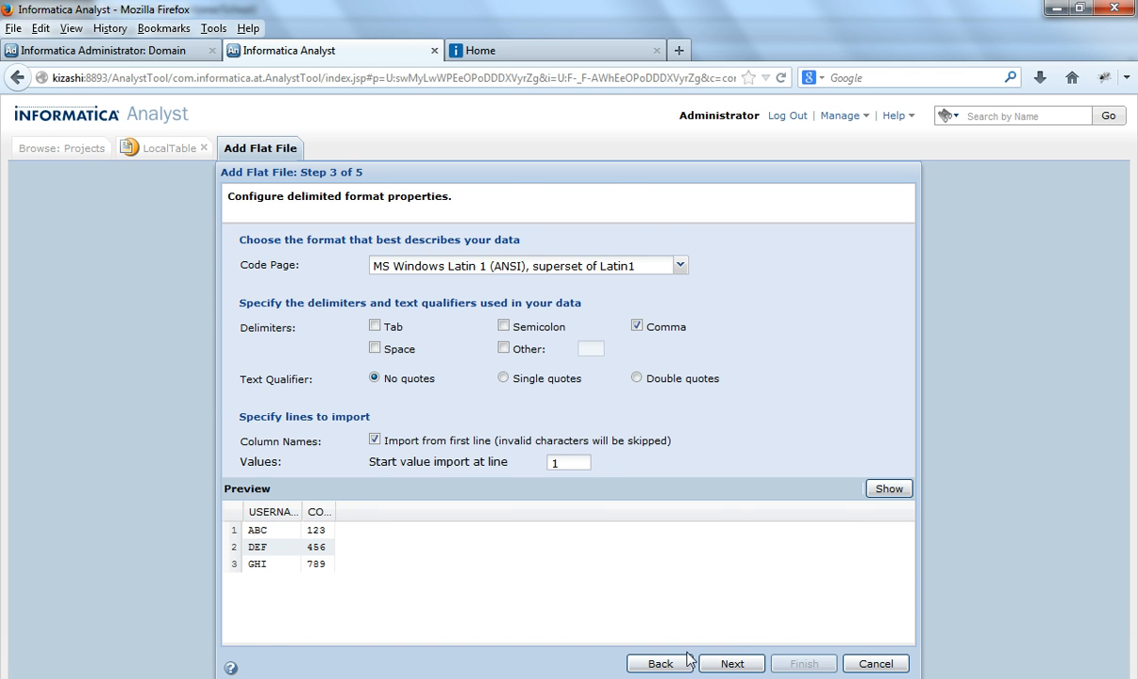
pyautogui.click(731, 663)
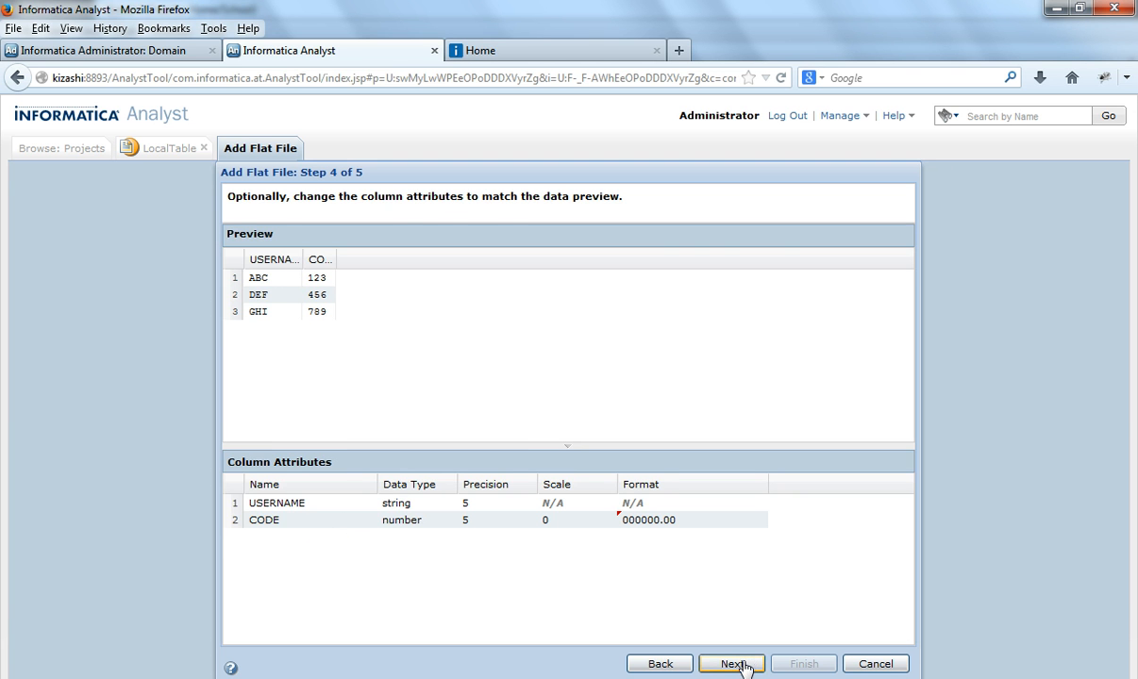
# - Save the shared.txt flat file as ServerTable in MyFolder and finish
pyautogui.click(731, 663)
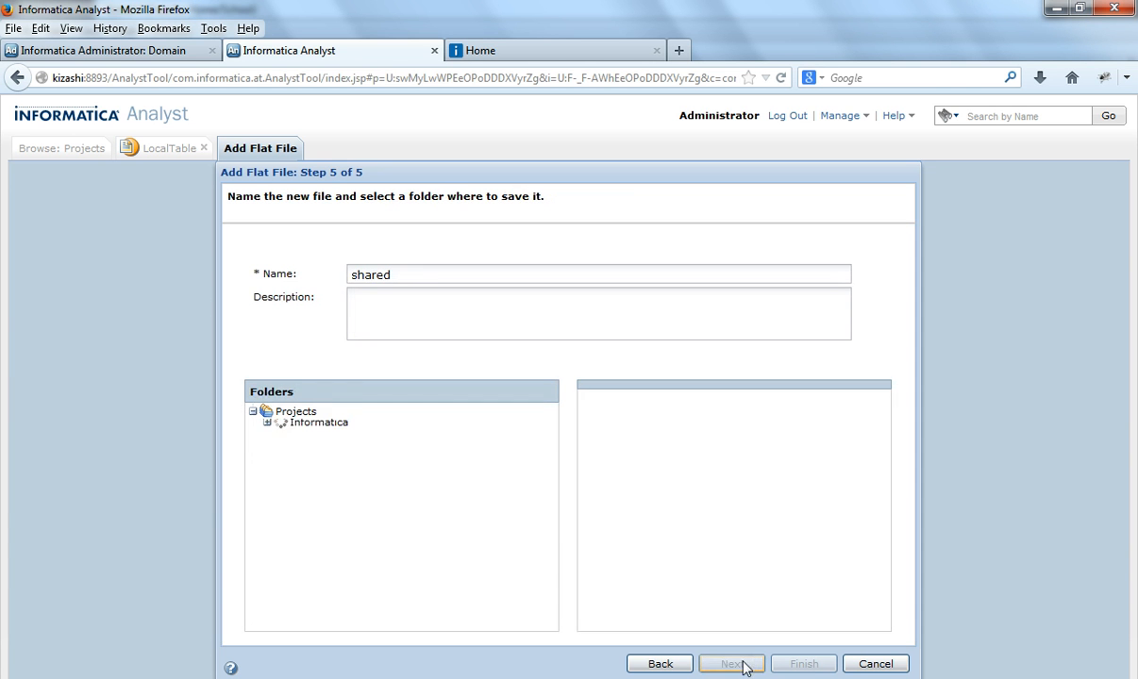
pyautogui.click(326, 443)
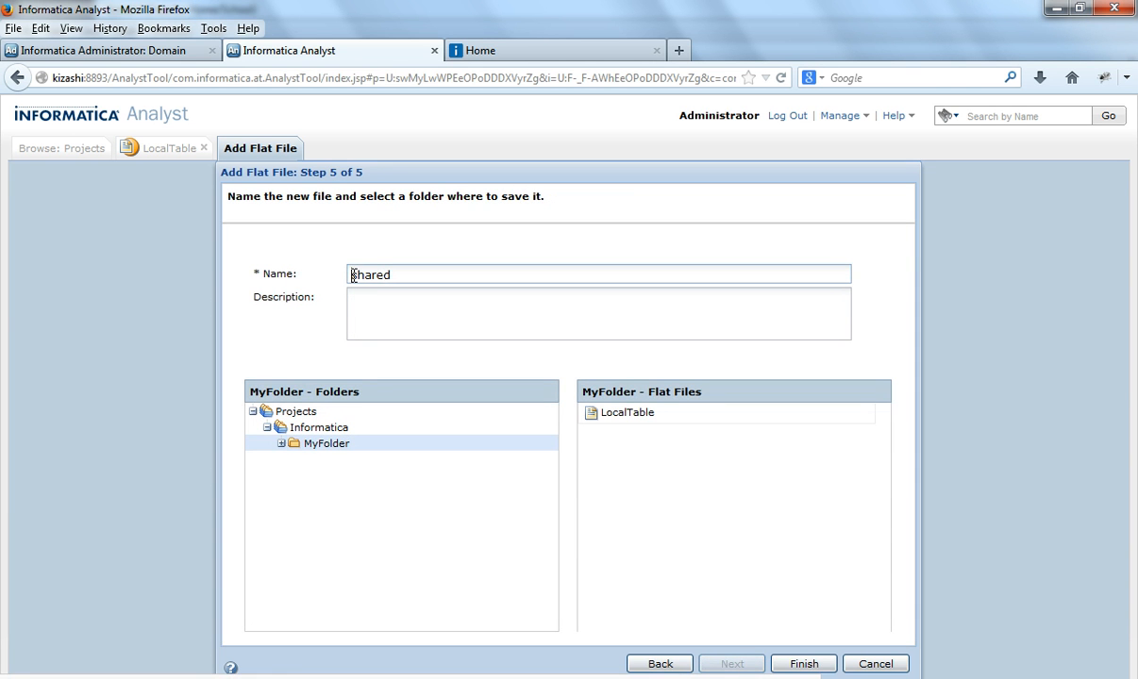
pyautogui.write('ServerTable')
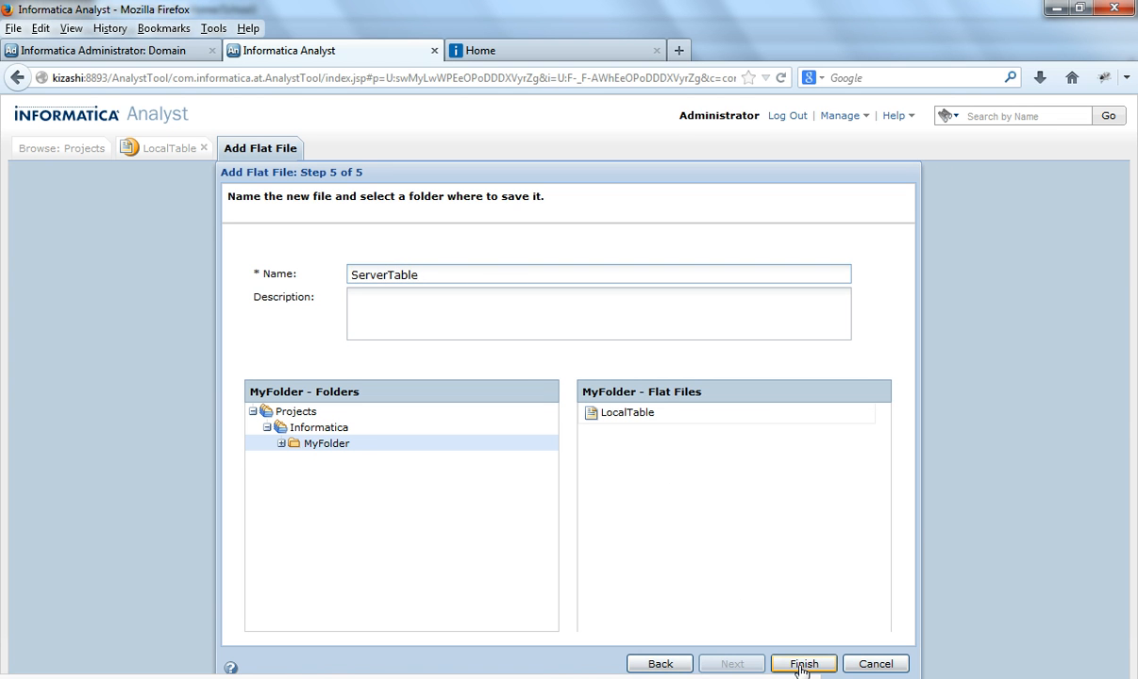
pyautogui.click(803, 663)
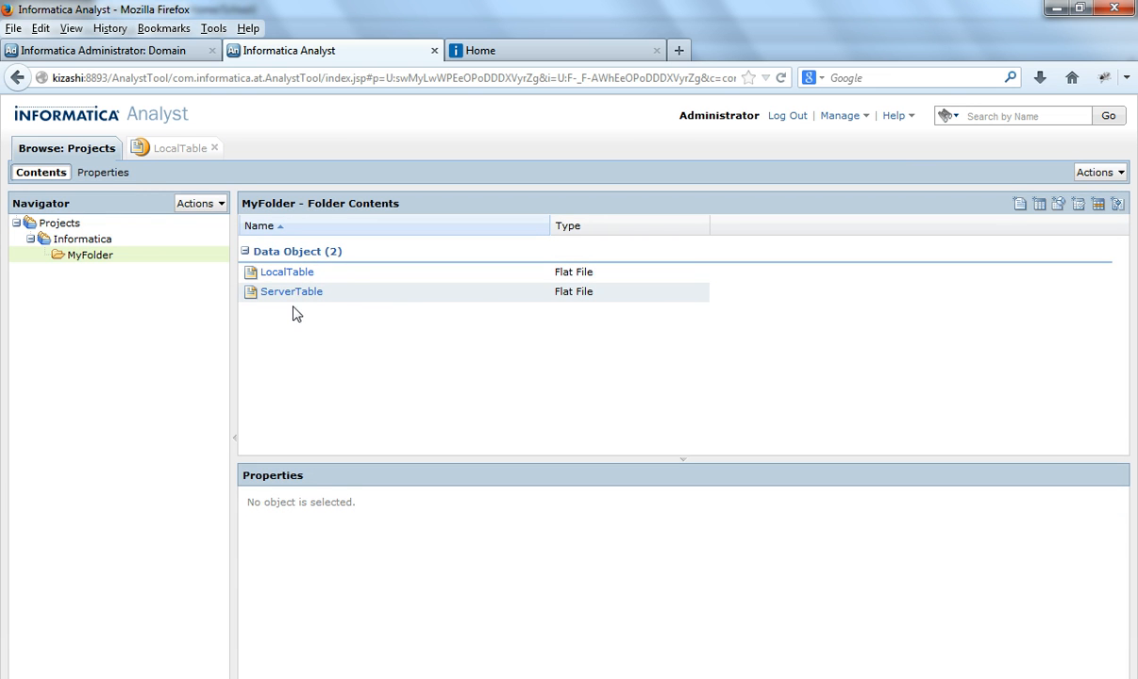
pyautogui.moveTo(1045, 254)
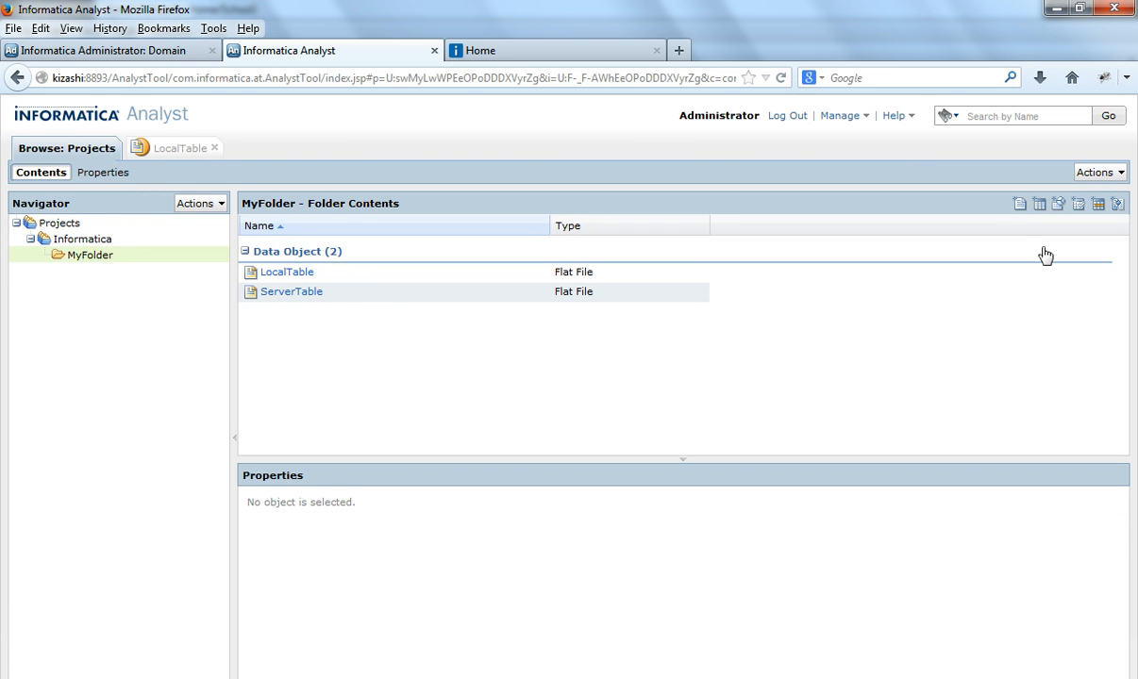
pyautogui.moveTo(665, 290)
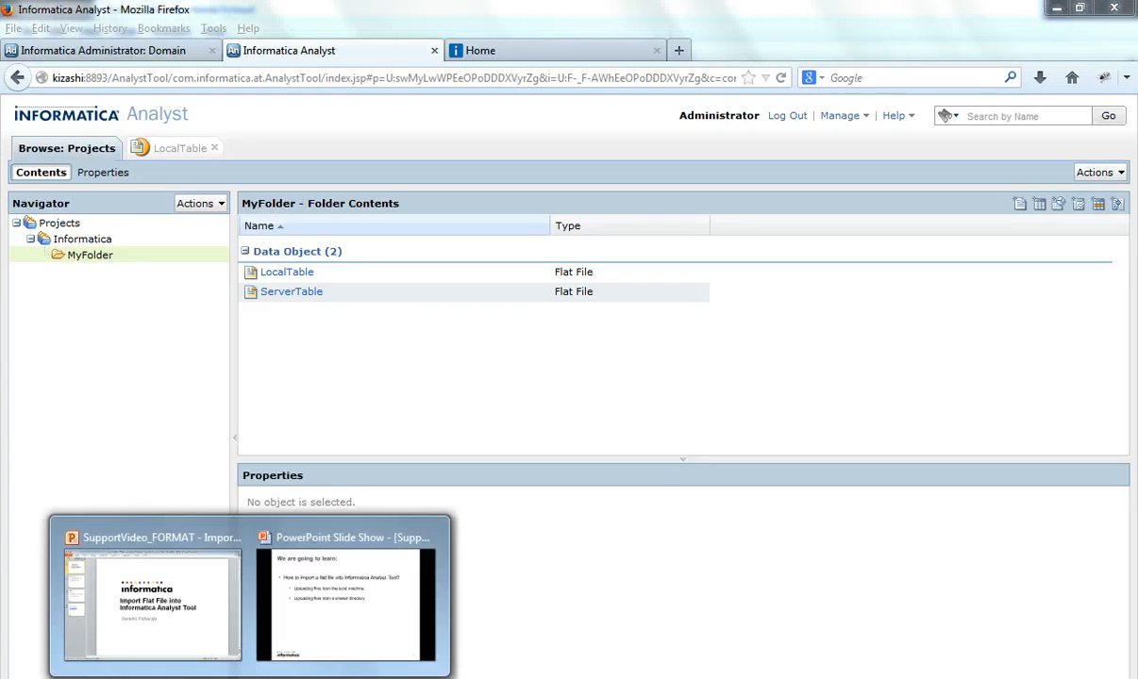
# - Return to the PowerPoint slide show at the flat-file import summary slide
pyautogui.click(346, 603)
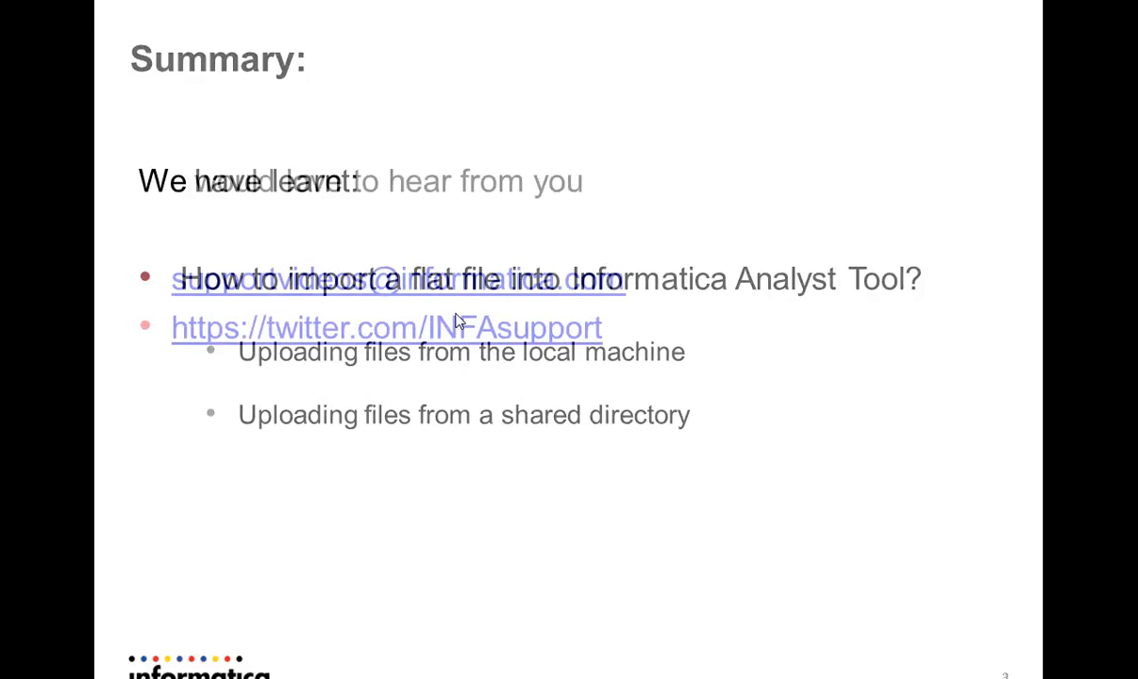